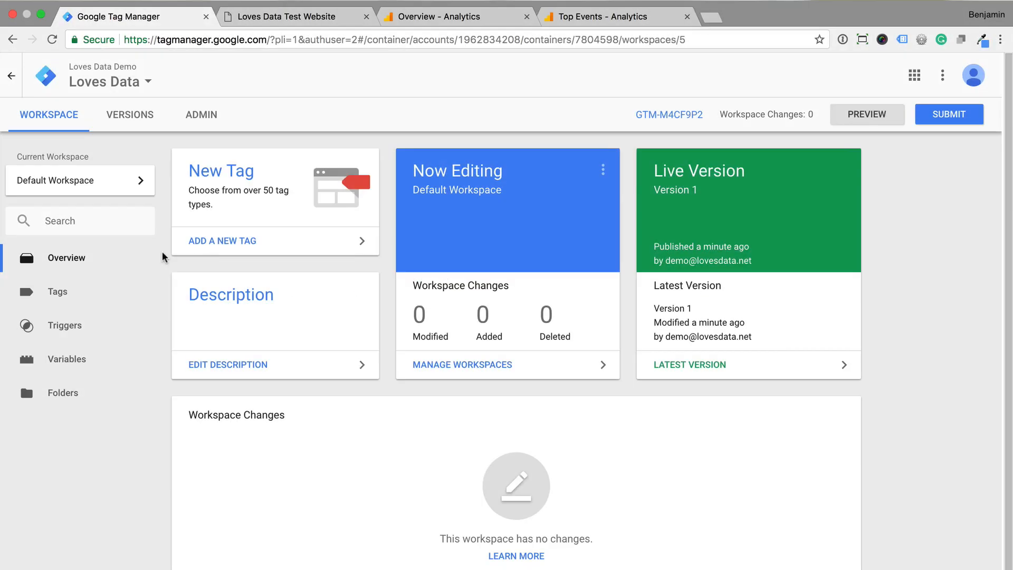
pyautogui.moveTo(106, 356)
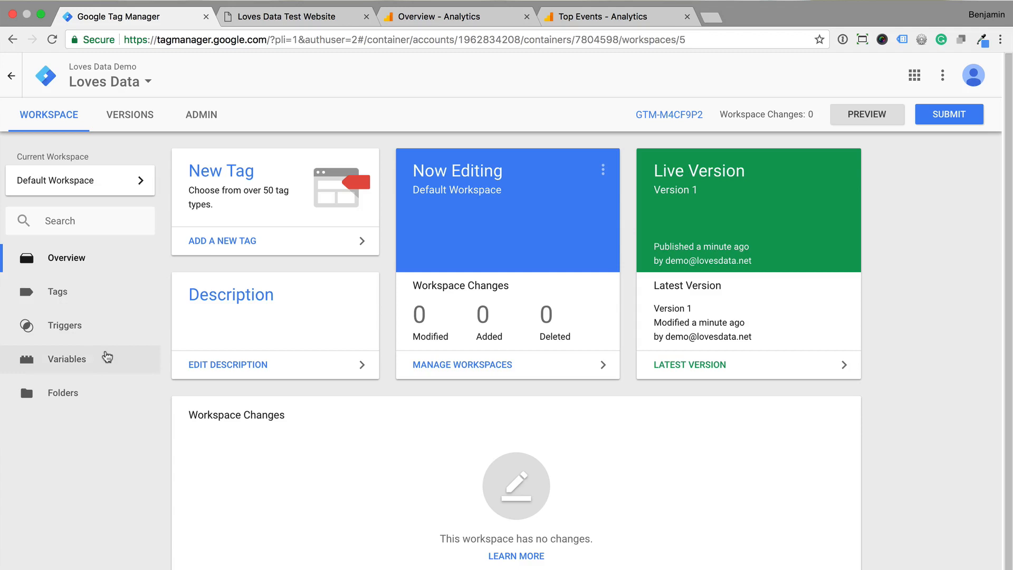
# Step: Go to the container's Variables section listing built-in and user-defined variables
pyautogui.click(66, 359)
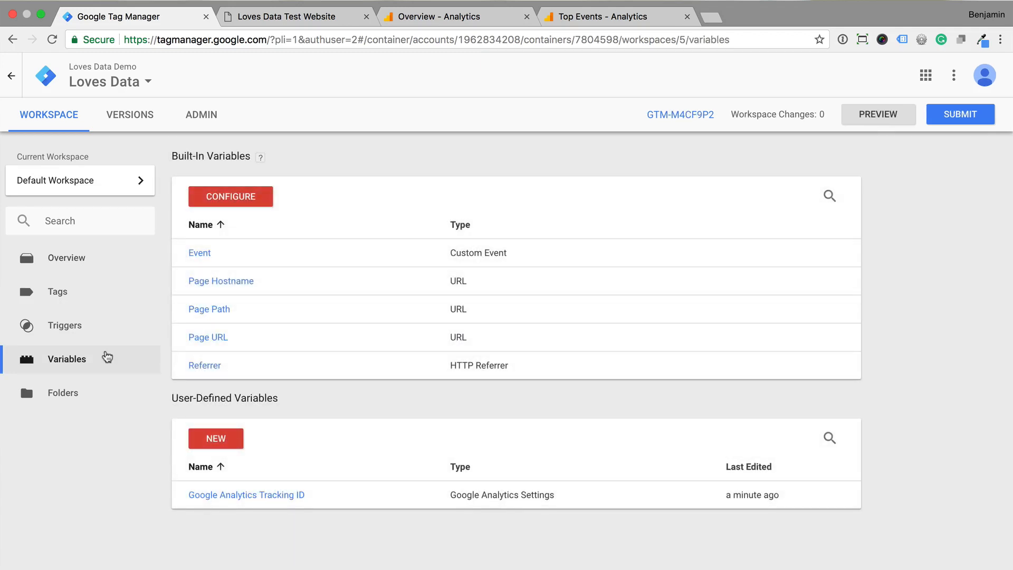
# Step: Tick Scroll Depth Threshold, Scroll Depth Units and Scroll Direction under Scrolling in the built-in variable configuration
pyautogui.click(230, 196)
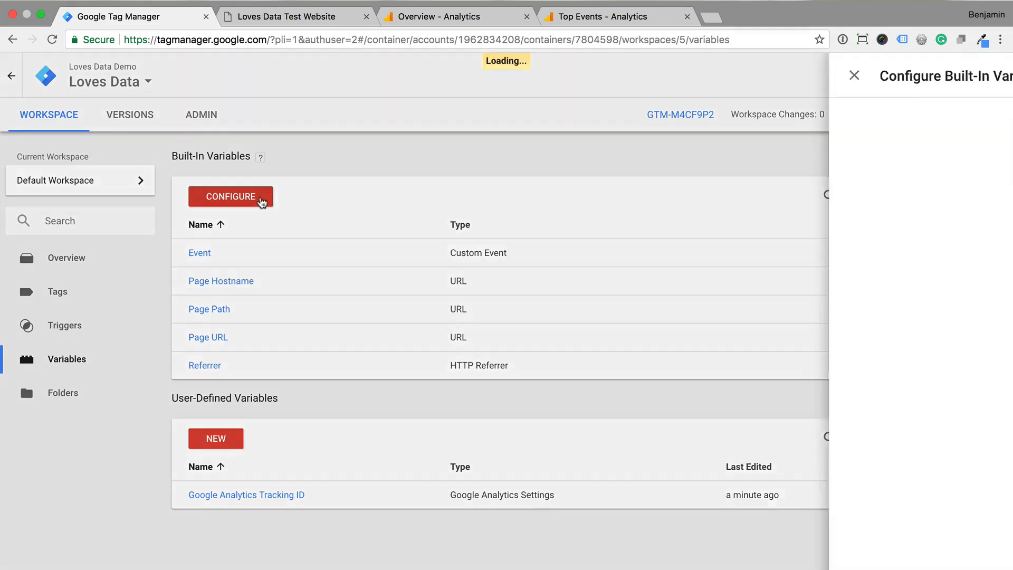
pyautogui.click(230, 196)
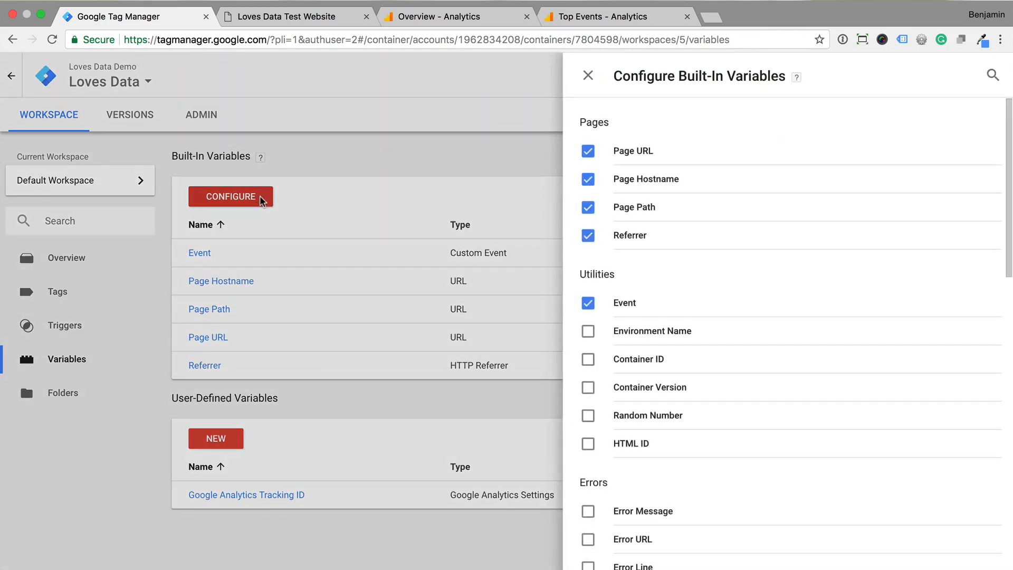
pyautogui.moveTo(661, 367)
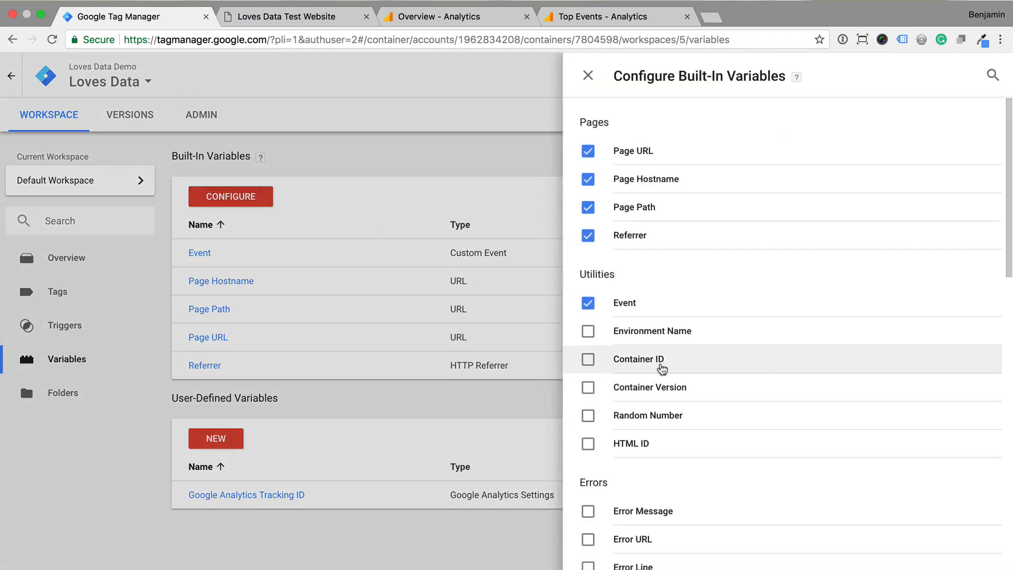
pyautogui.scroll(-3)
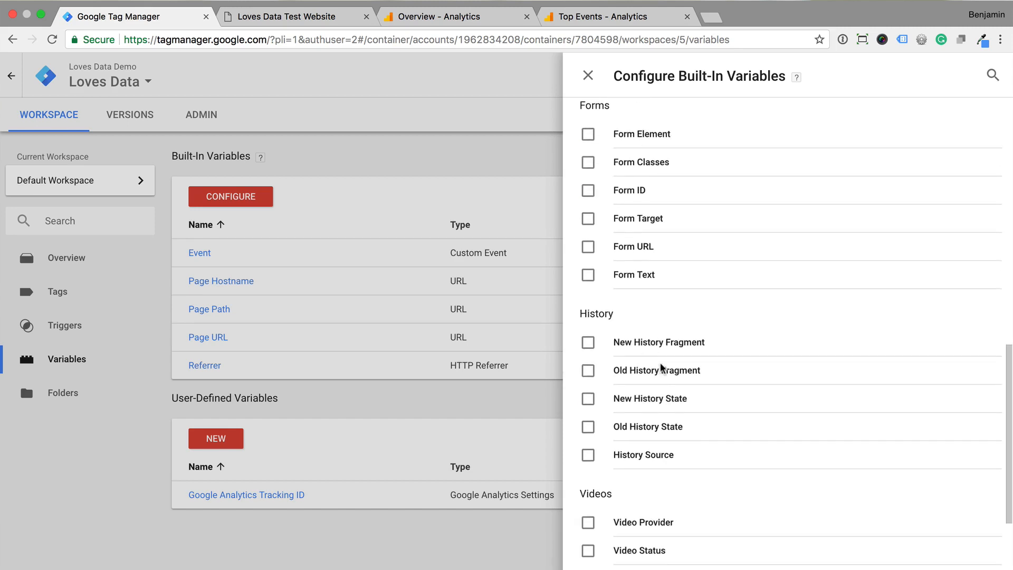
pyautogui.scroll(-3)
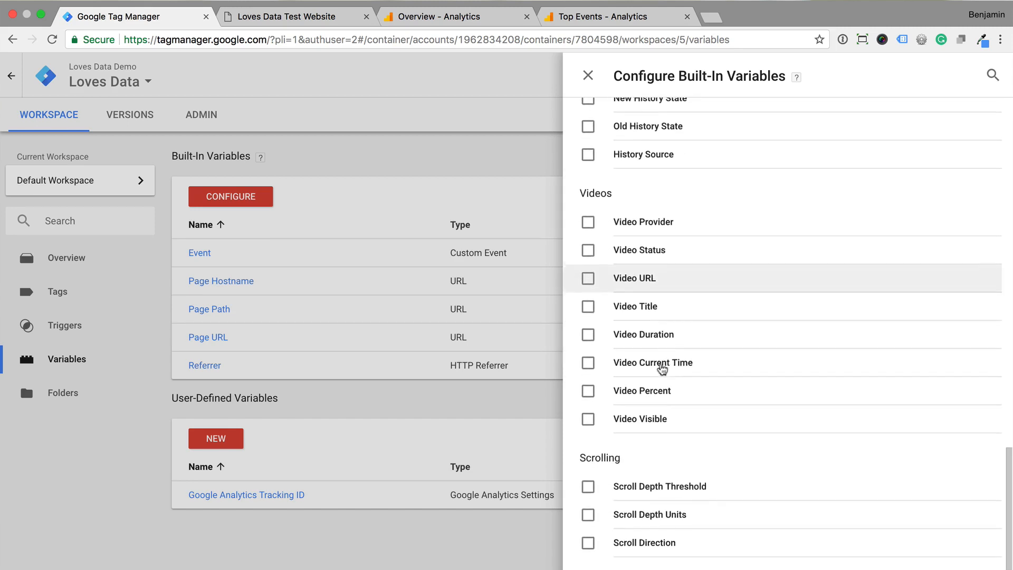
pyautogui.click(588, 468)
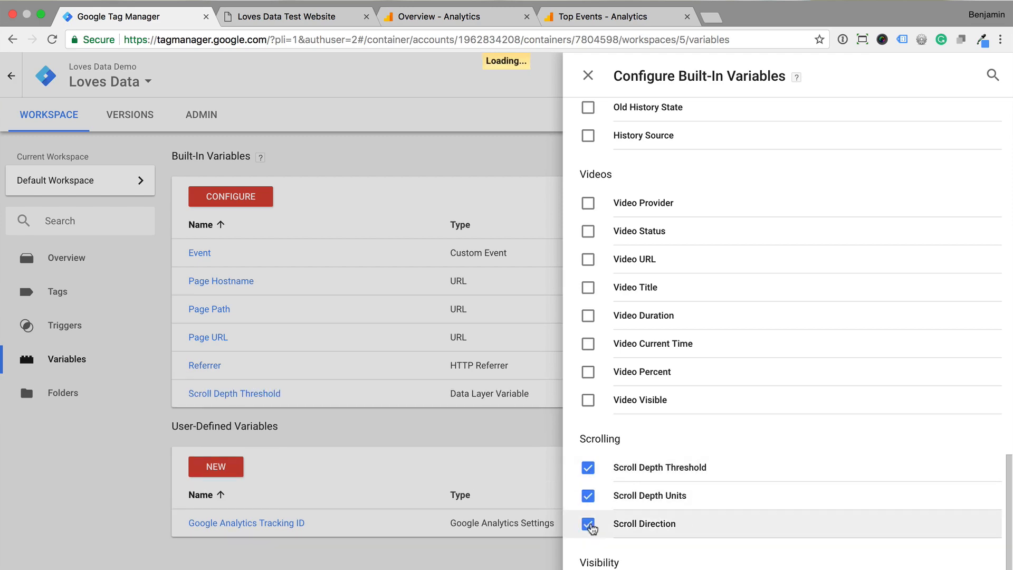
pyautogui.click(587, 524)
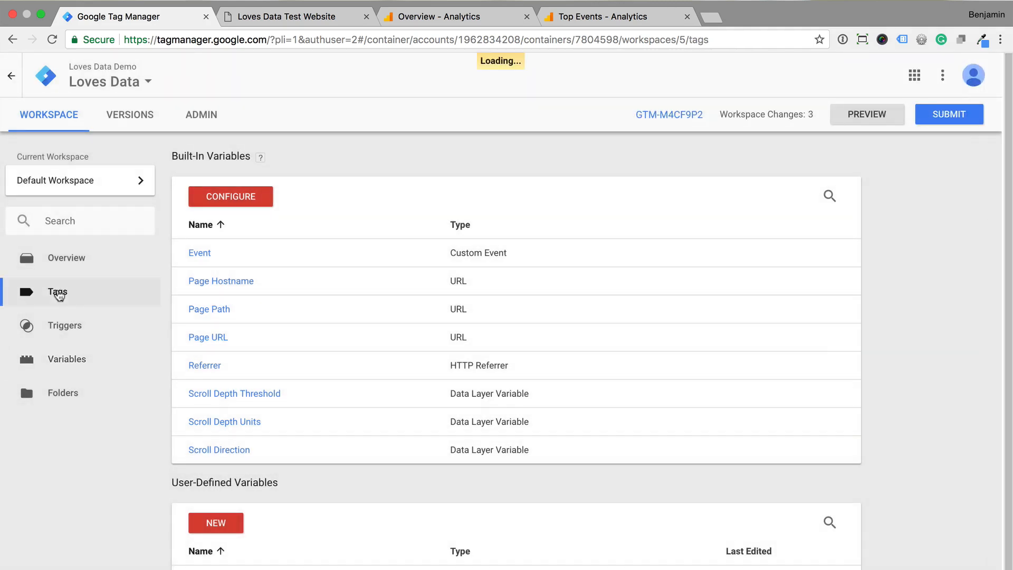
# Step: Create a new tag, rename it 'Scroll Depth' and bring up the tag type list
pyautogui.click(57, 291)
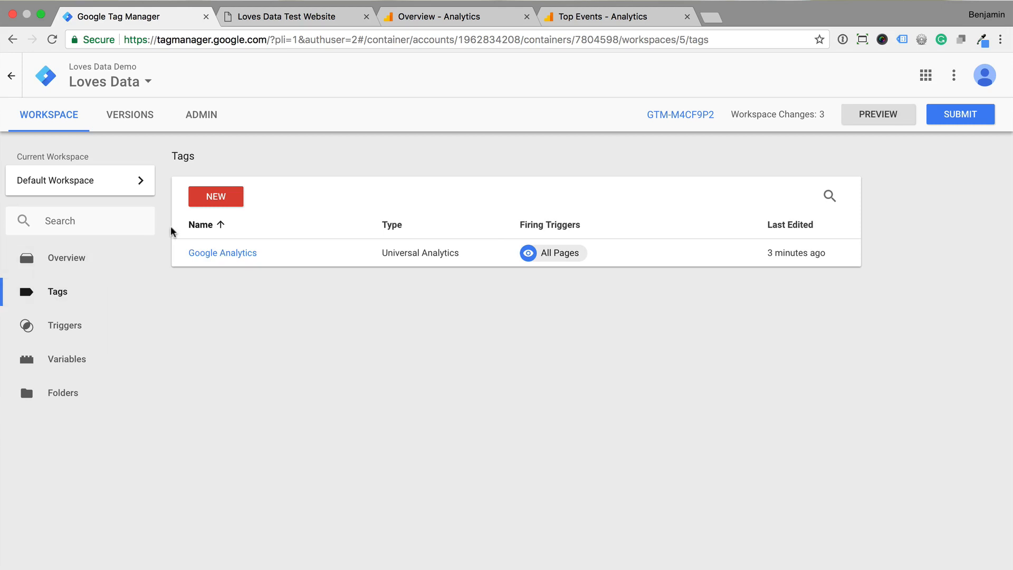
pyautogui.click(215, 196)
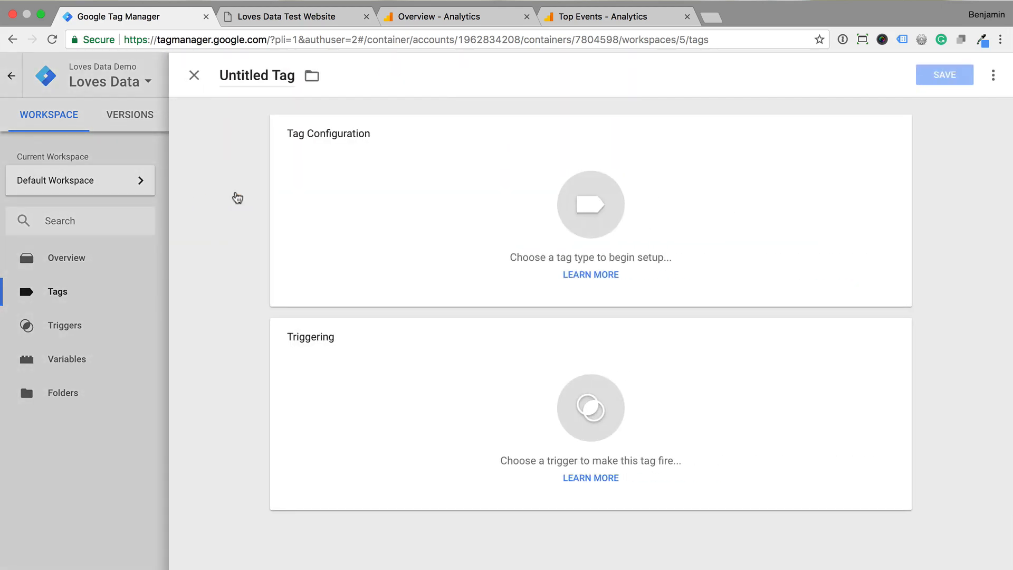
pyautogui.doubleClick(241, 76)
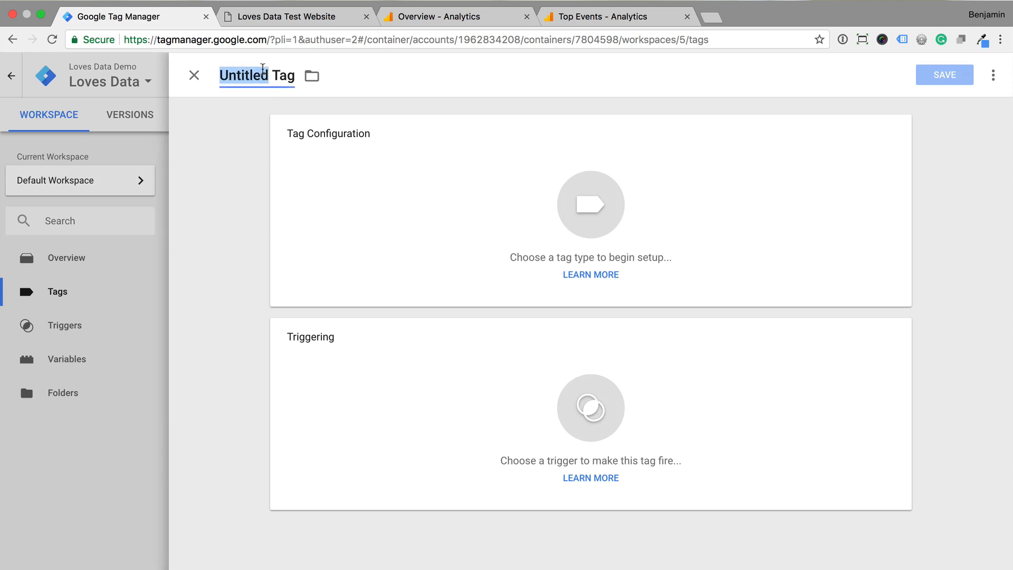
pyautogui.write('Scroll Depth')
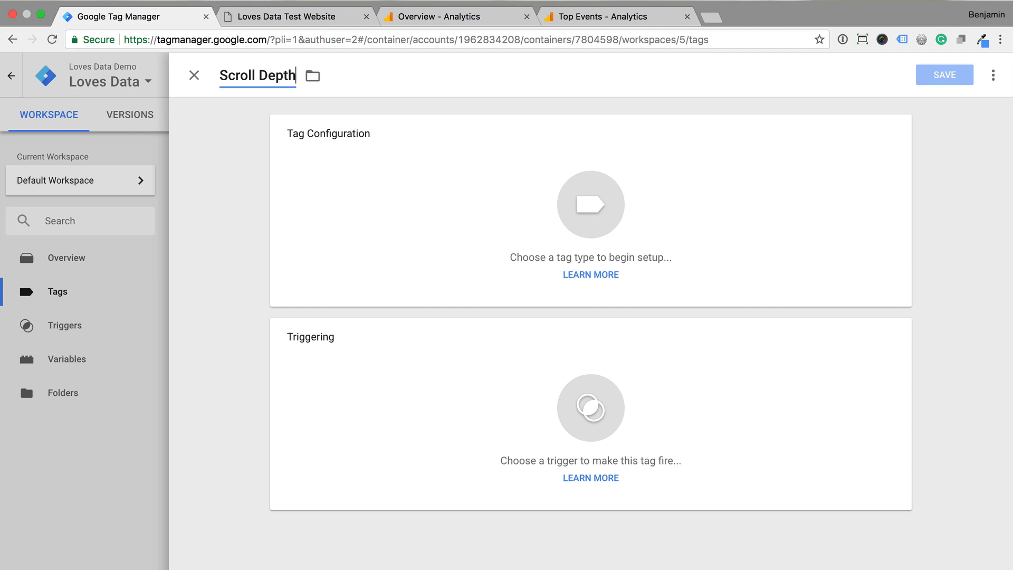
pyautogui.click(589, 205)
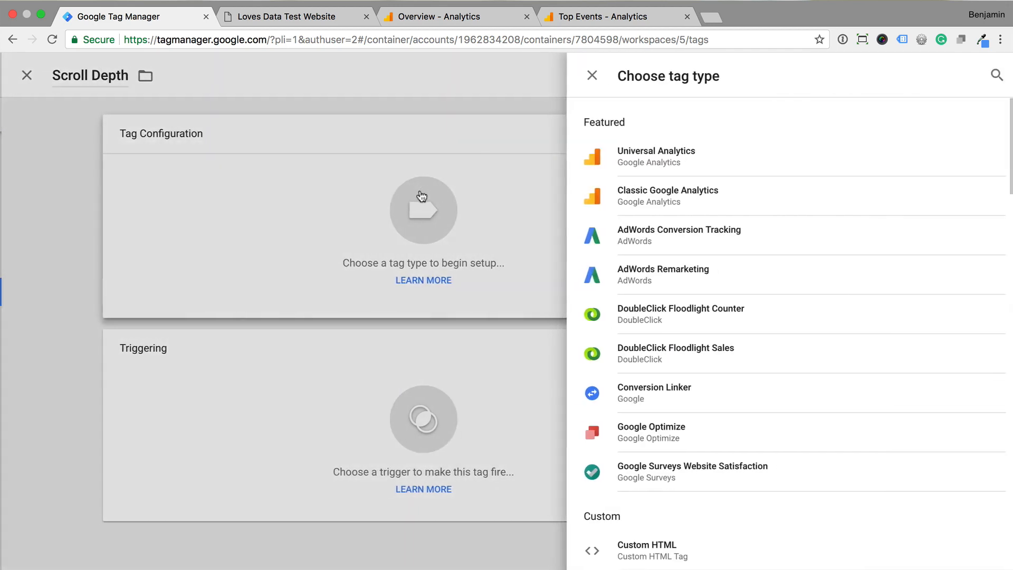
# Step: Make it a Universal Analytics Event tag with category 'Scroll' and action '{{Scroll Depth Threshold}}%'
pyautogui.click(657, 156)
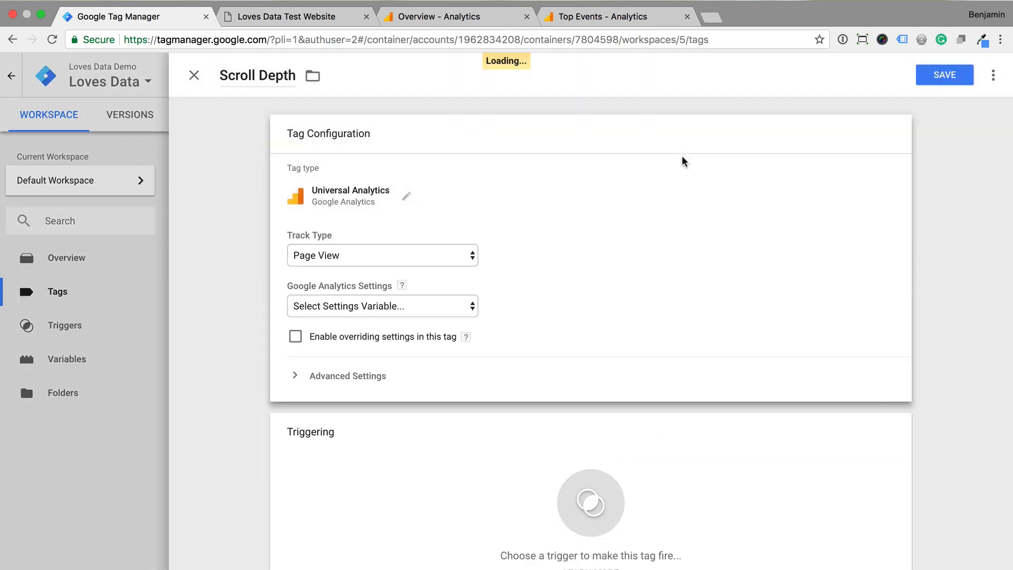
pyautogui.click(382, 256)
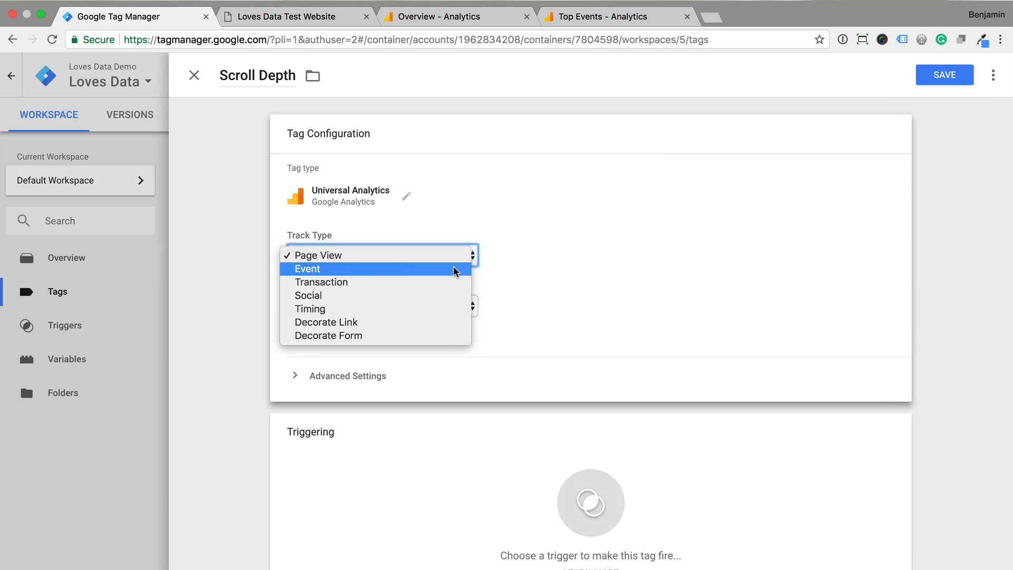
pyautogui.click(306, 269)
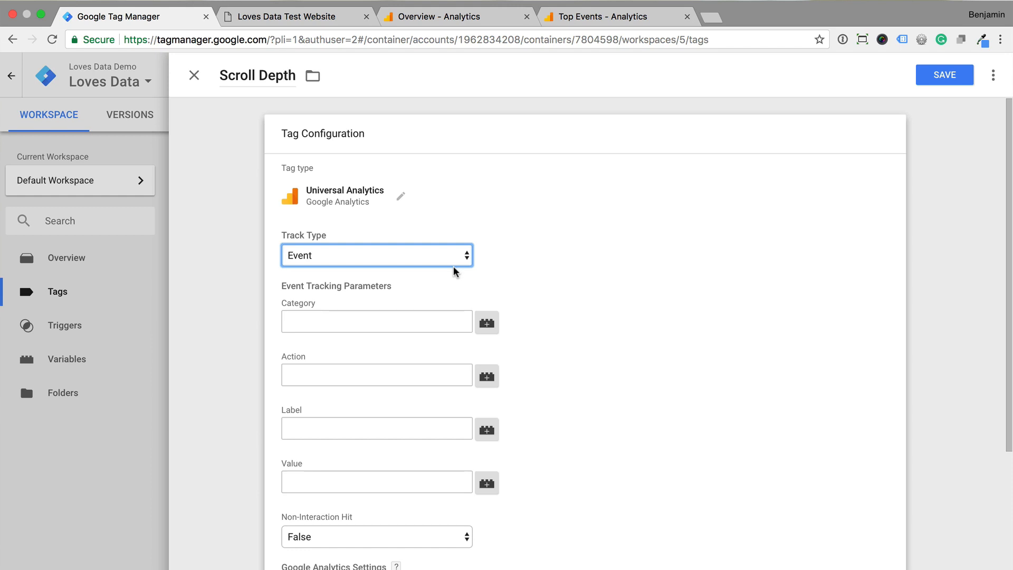
pyautogui.click(377, 320)
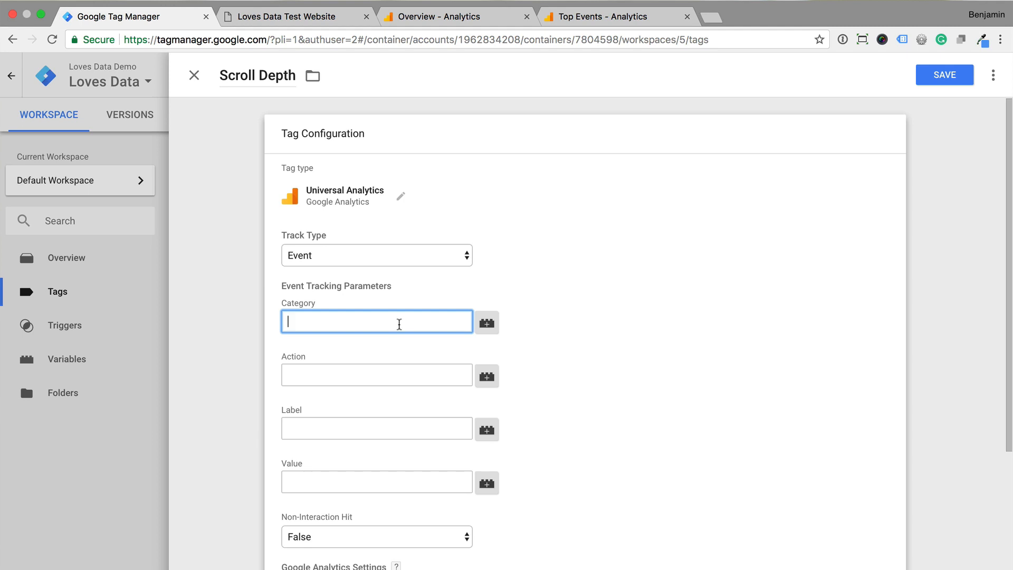
pyautogui.write('Scroll')
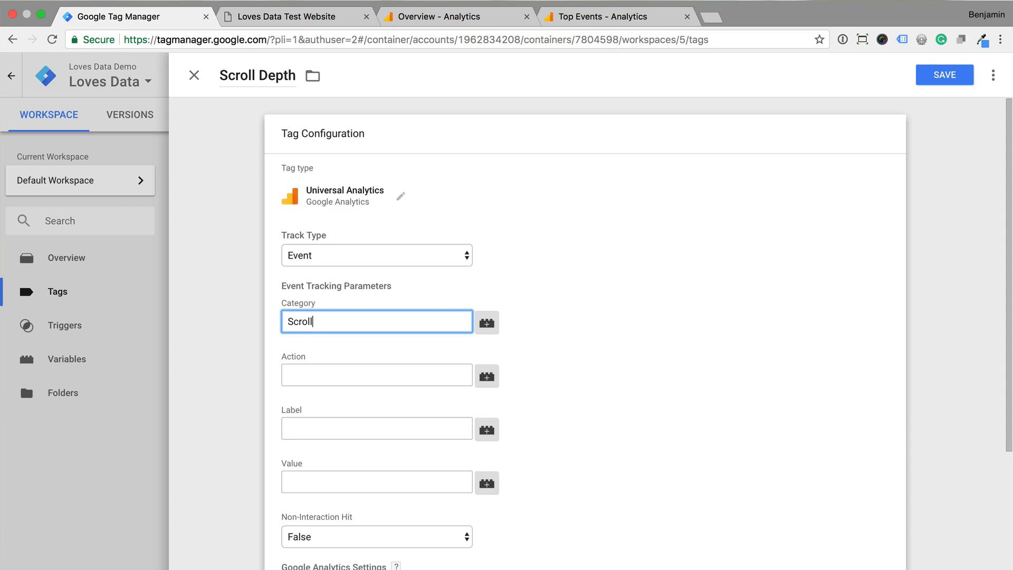
pyautogui.moveTo(428, 341)
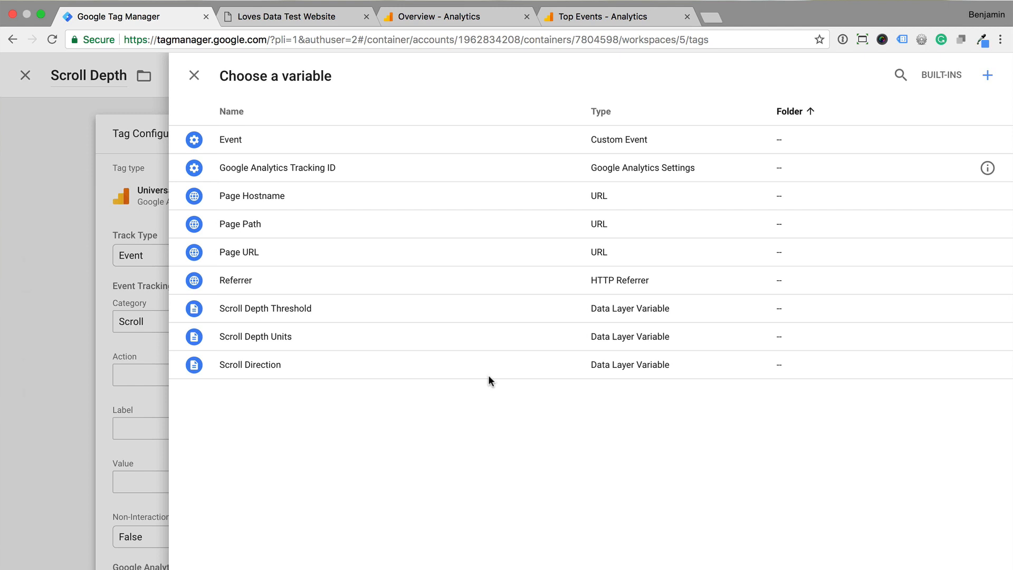
pyautogui.moveTo(439, 323)
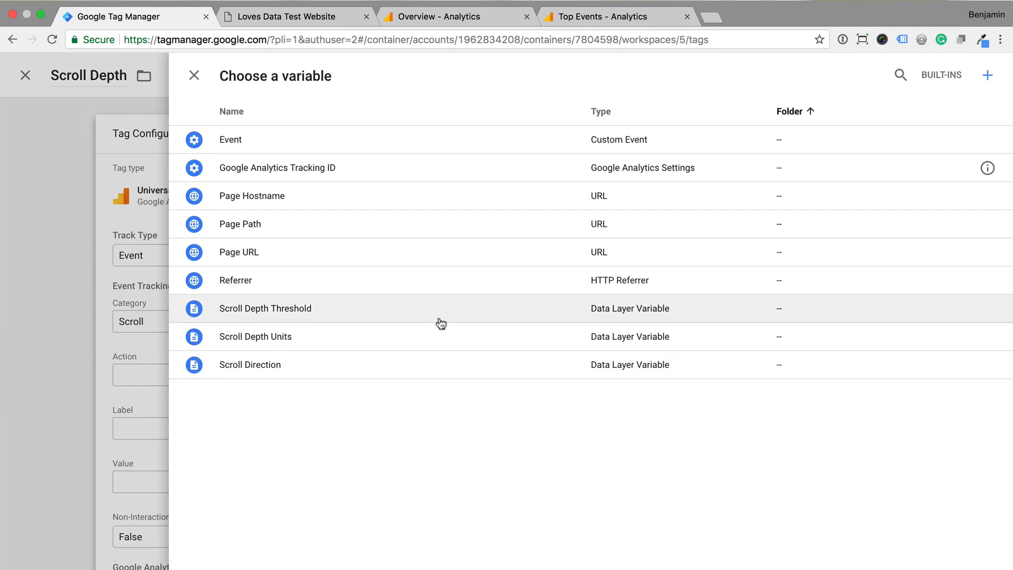
pyautogui.click(265, 308)
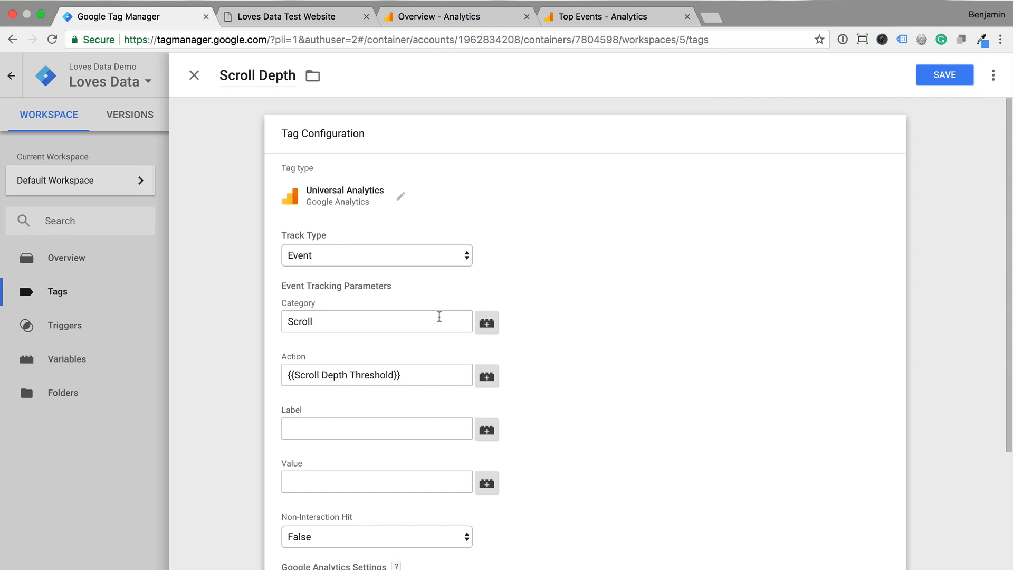
pyautogui.write('%')
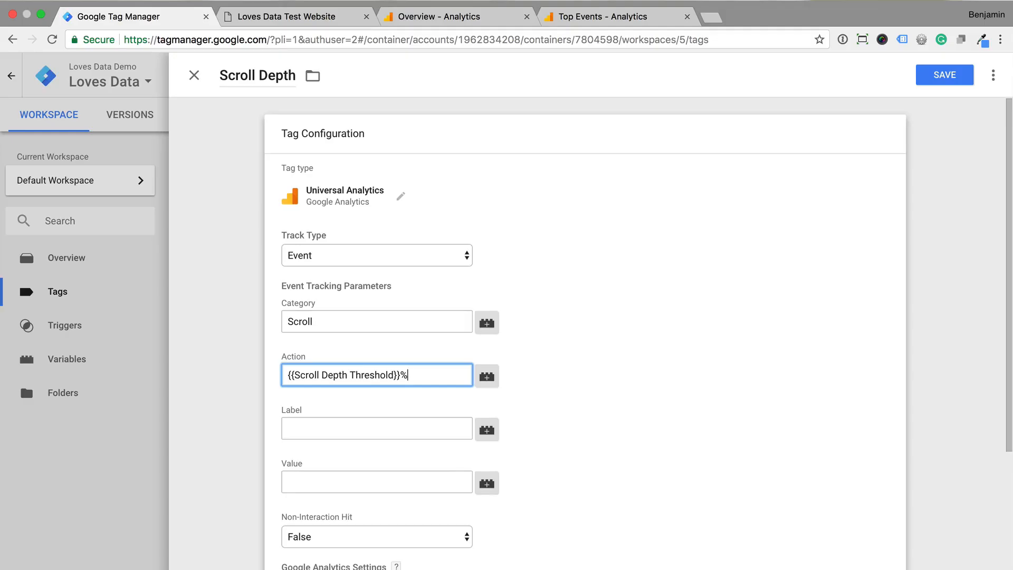
# Step: Set Non-Interaction Hit to True and use {{Google Analytics Tracking ID}} as the Google Analytics Settings variable
pyautogui.scroll(-3)
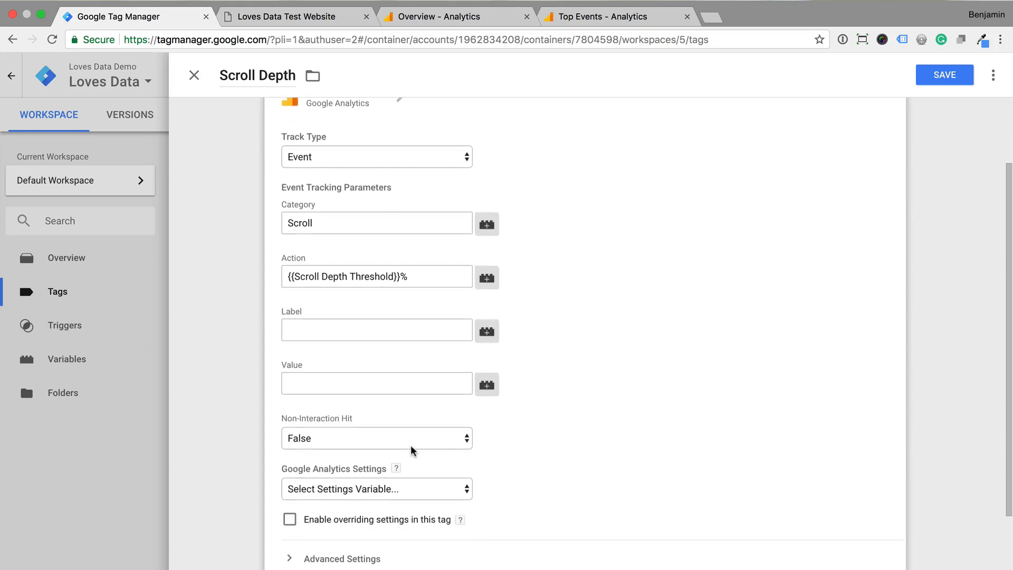
pyautogui.click(377, 438)
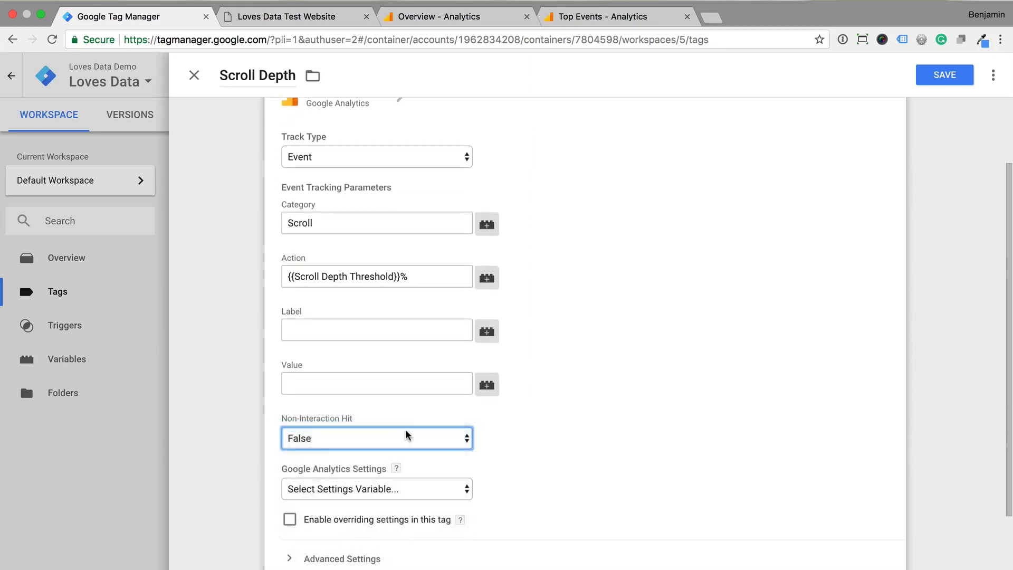
pyautogui.click(378, 438)
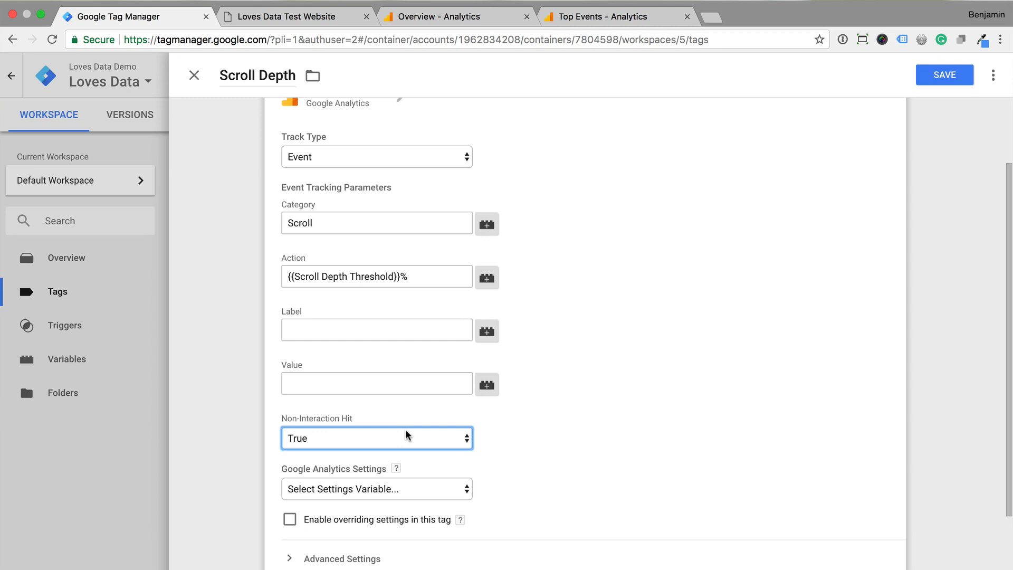
pyautogui.click(377, 489)
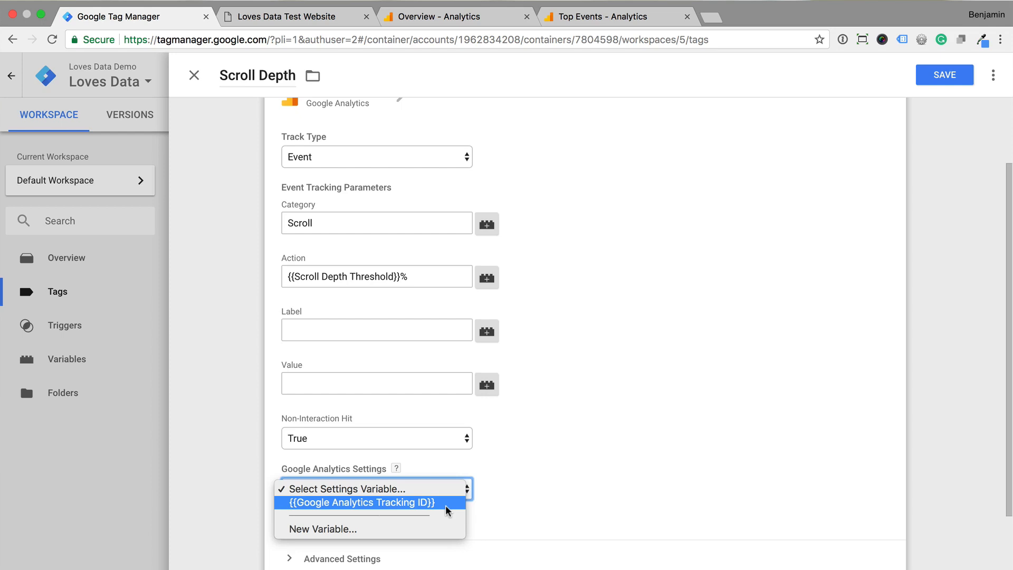
pyautogui.click(361, 502)
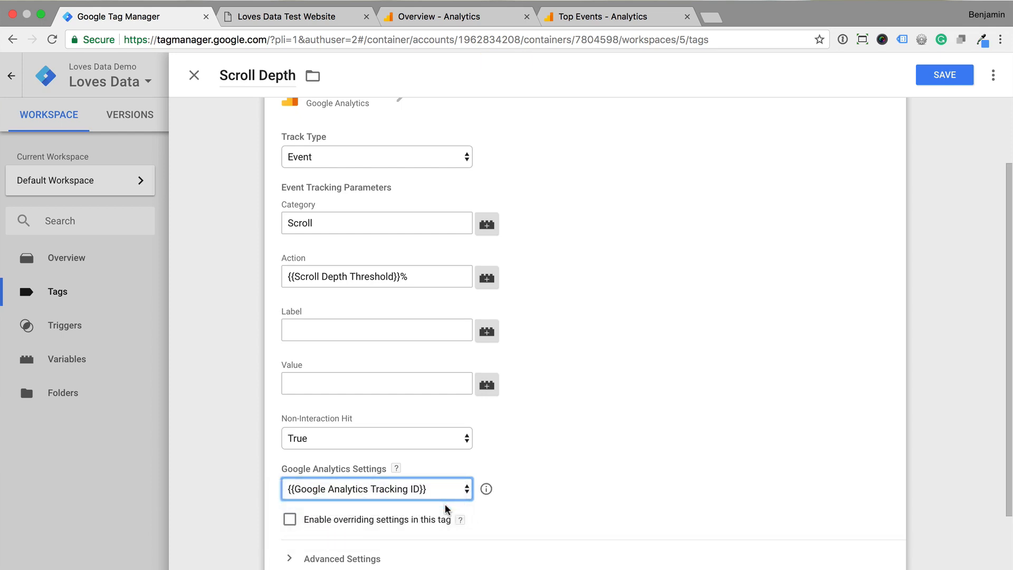
pyautogui.scroll(-3)
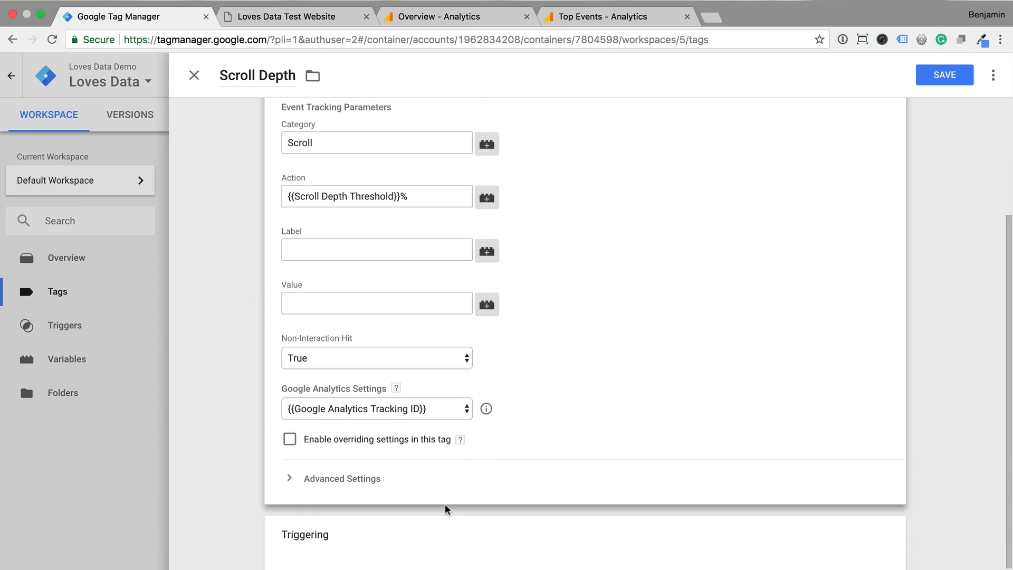
pyautogui.scroll(-3)
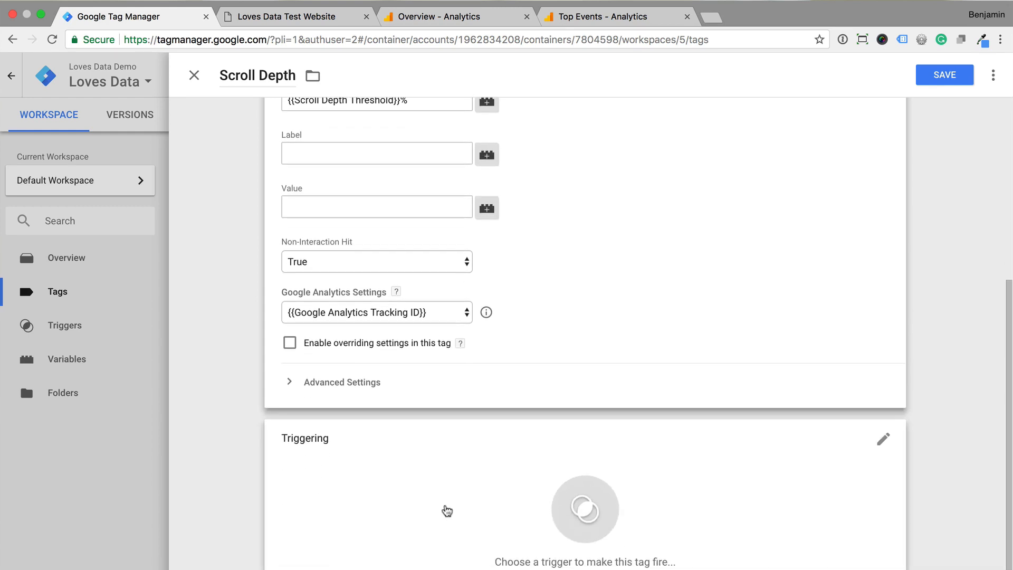
pyautogui.moveTo(458, 467)
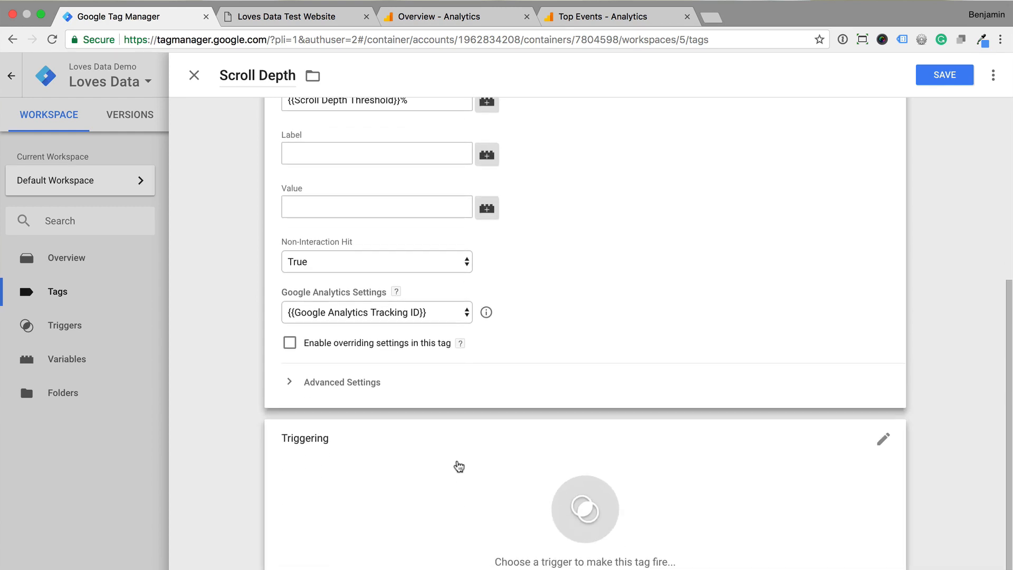
# Step: Create a brand new trigger from the tag's Triggering section and rename it 'Scroll Depth'
pyautogui.click(586, 507)
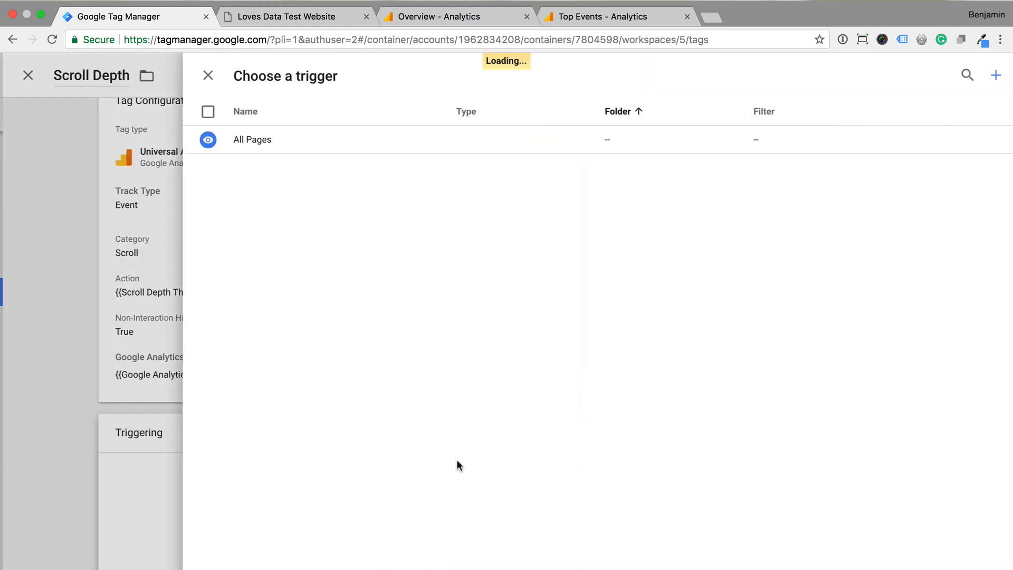
pyautogui.click(996, 75)
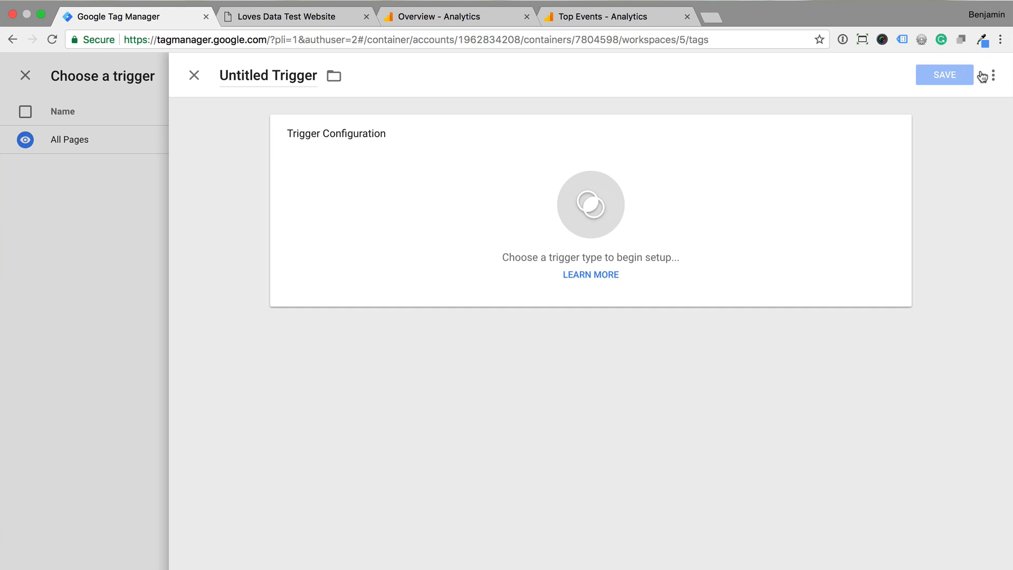
pyautogui.doubleClick(292, 76)
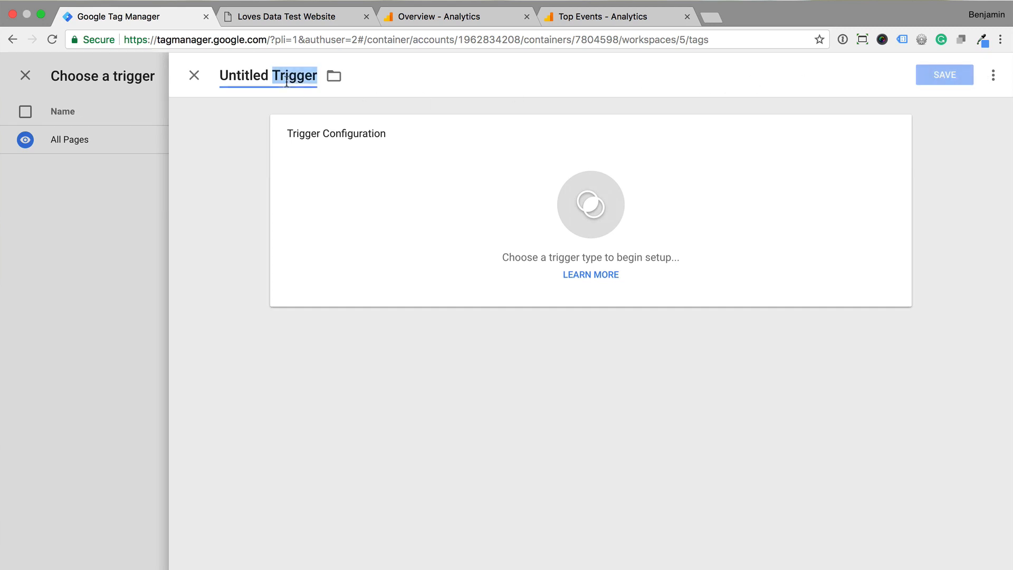
pyautogui.write('Scroll Depth')
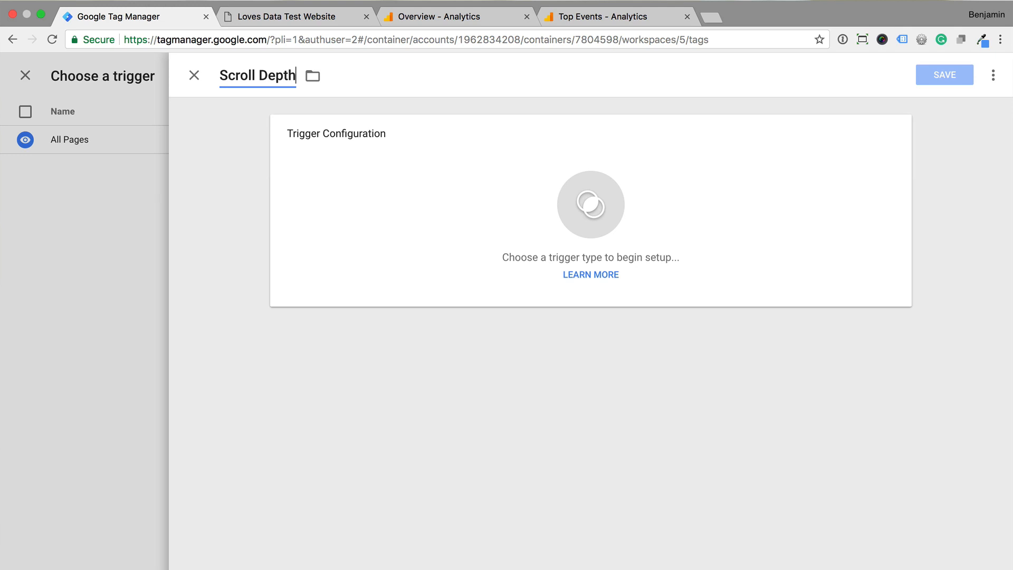
# Step: Choose the Scroll Depth trigger type with Vertical Scroll Depths on, briefly trying Pixels before keeping Percentages
pyautogui.click(589, 205)
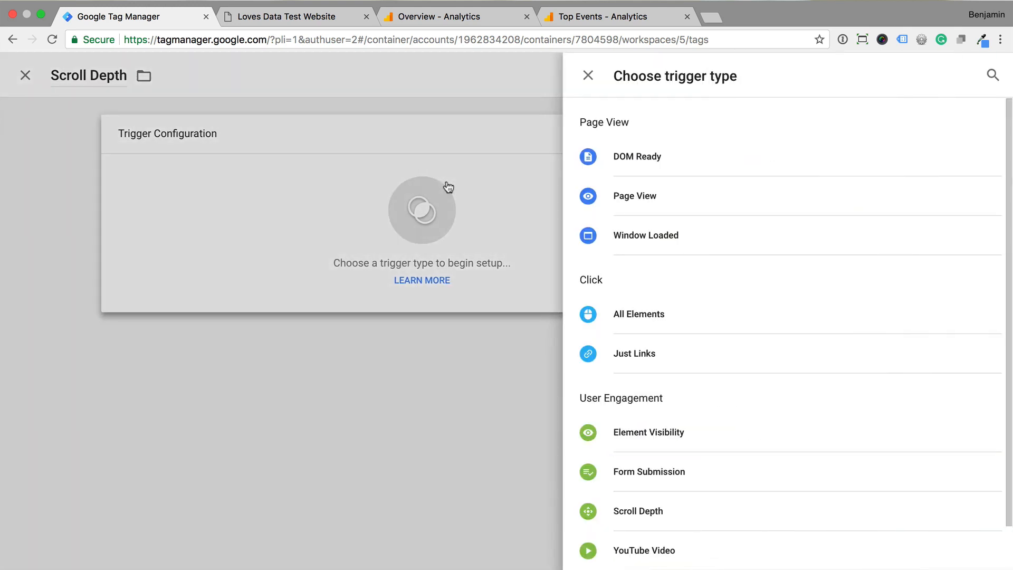
pyautogui.scroll(-3)
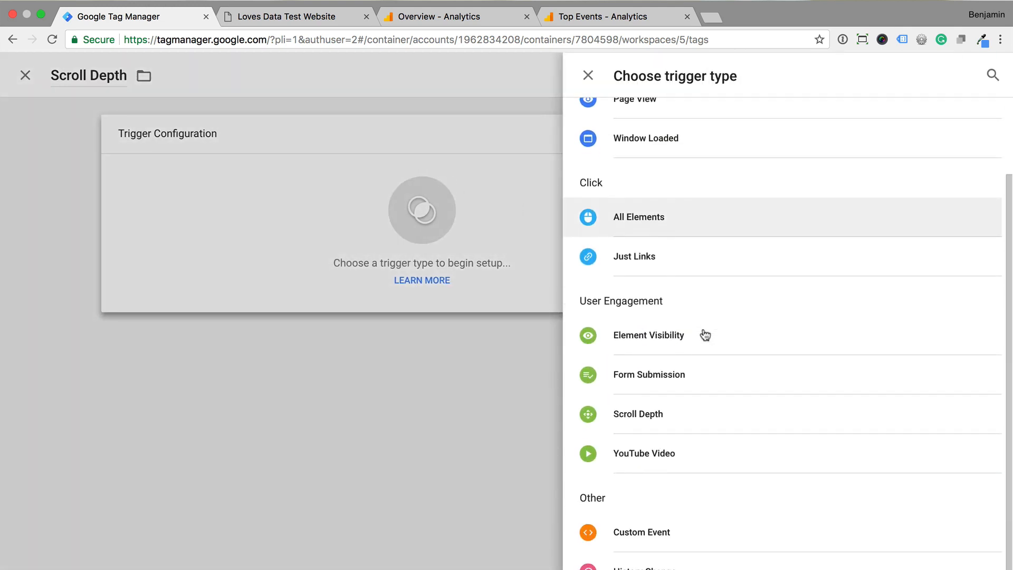
pyautogui.click(638, 414)
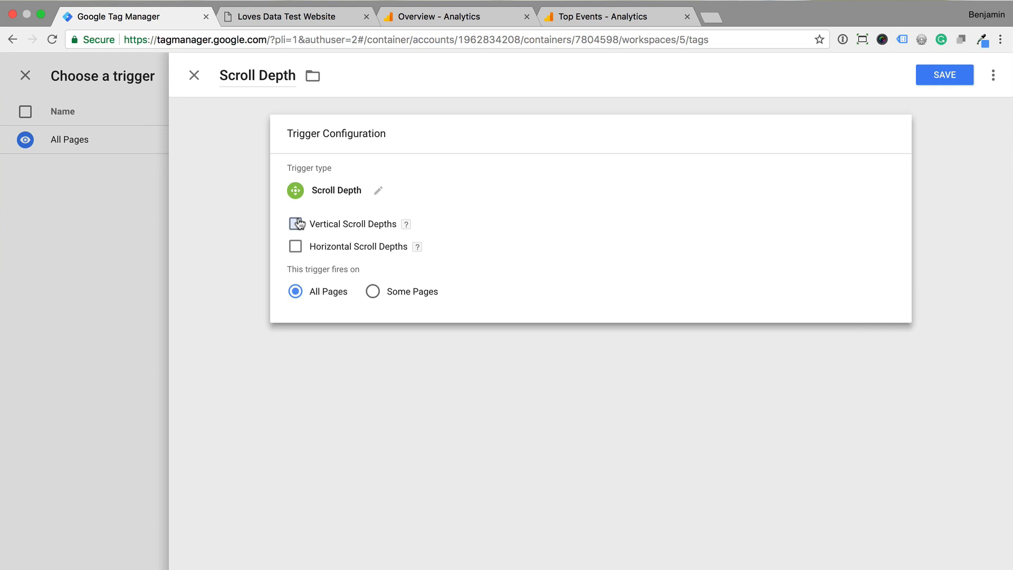
pyautogui.click(296, 223)
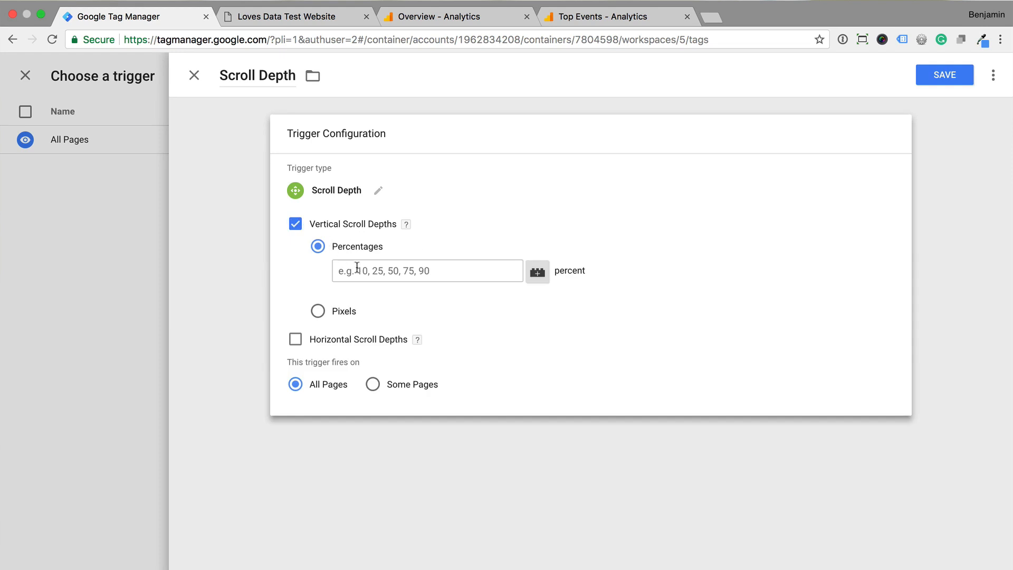
pyautogui.click(427, 270)
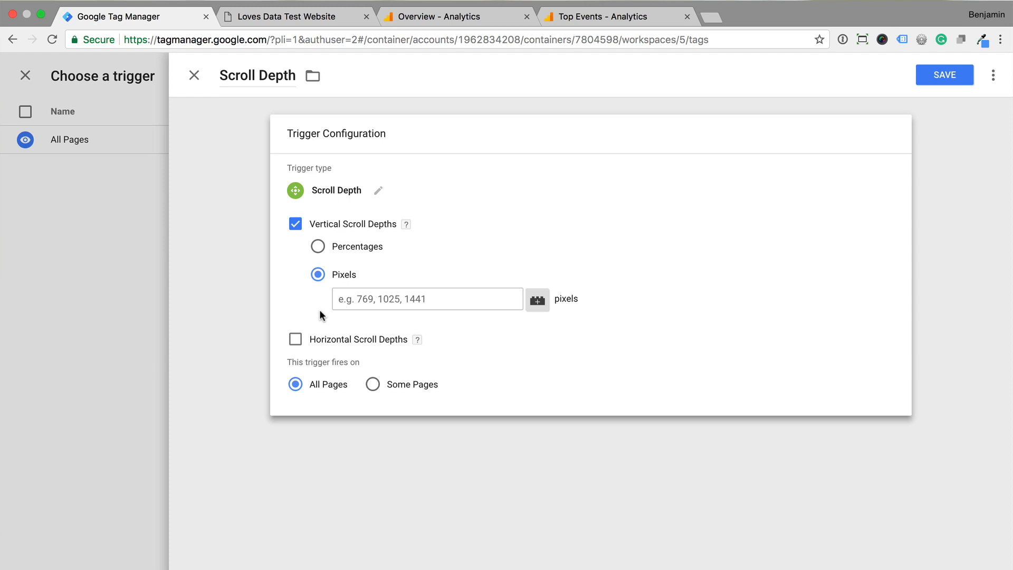
pyautogui.click(317, 247)
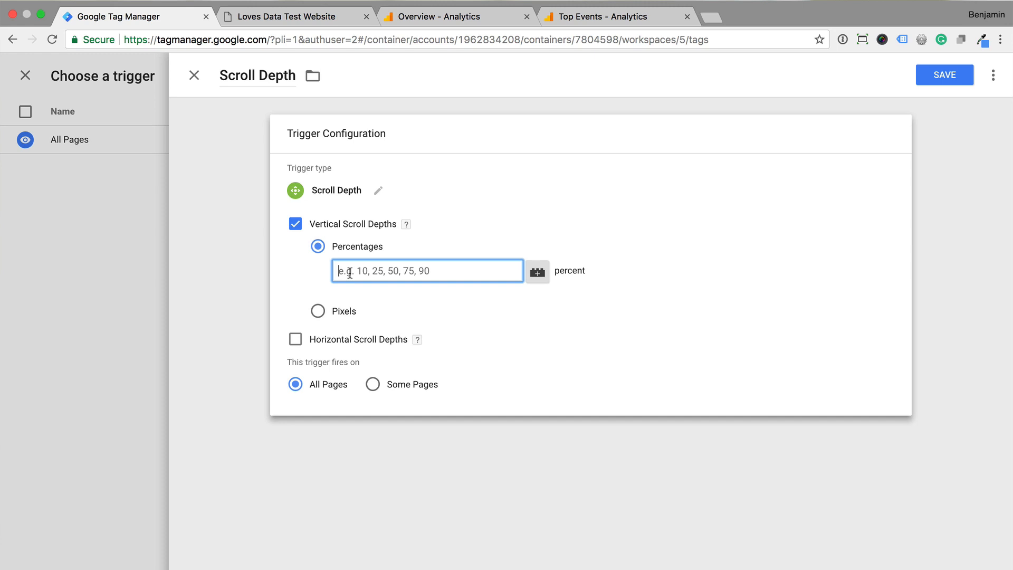
# Step: Enter 25,50,75,100 as the vertical percentage thresholds
pyautogui.write('25,')
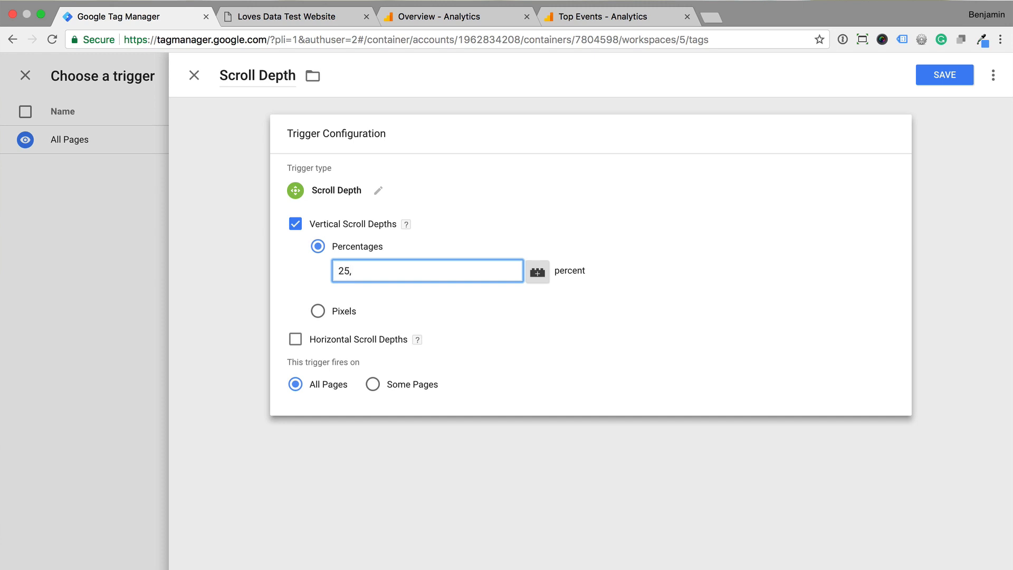
pyautogui.write('50,75,1')
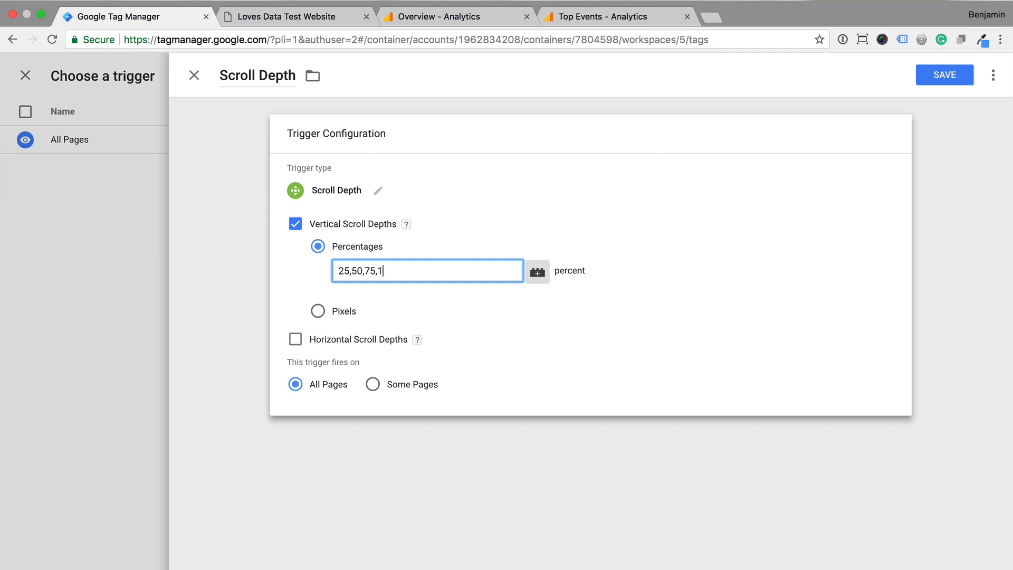
pyautogui.write('00')
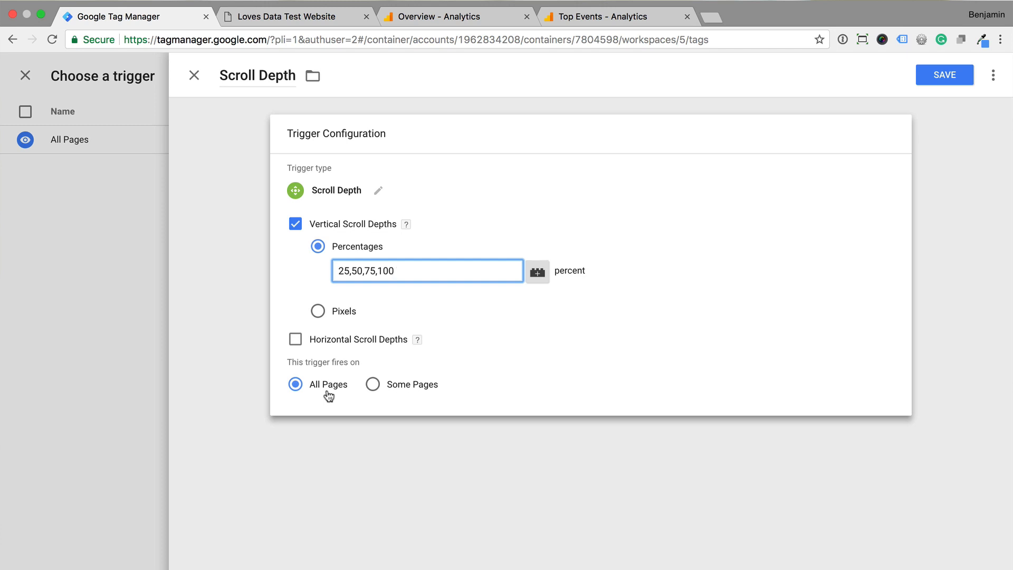
# Step: Try a Page Path matches RegEx '^/blog' condition, then revert the trigger to fire on All Pages
pyautogui.click(372, 384)
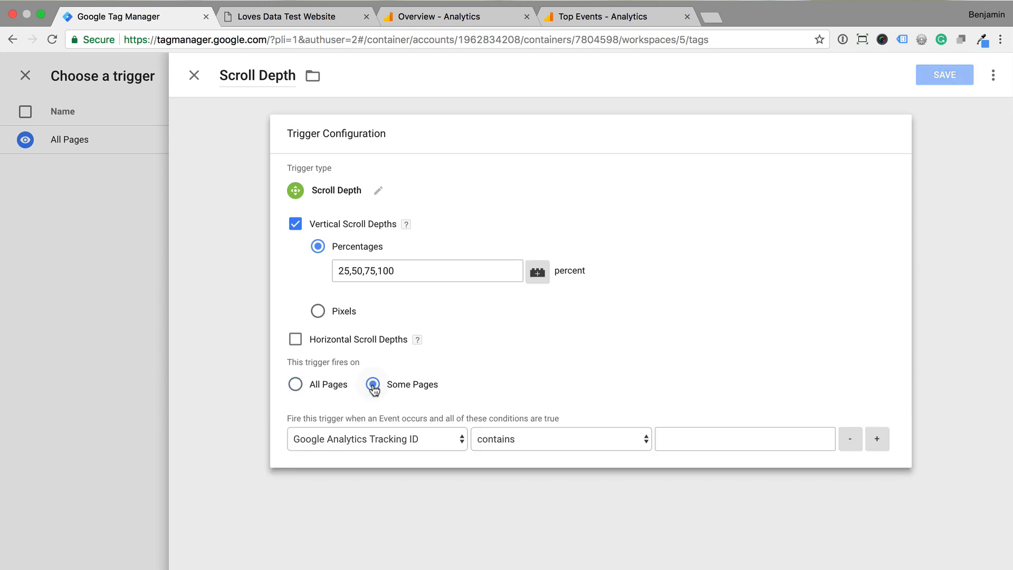
pyautogui.click(376, 439)
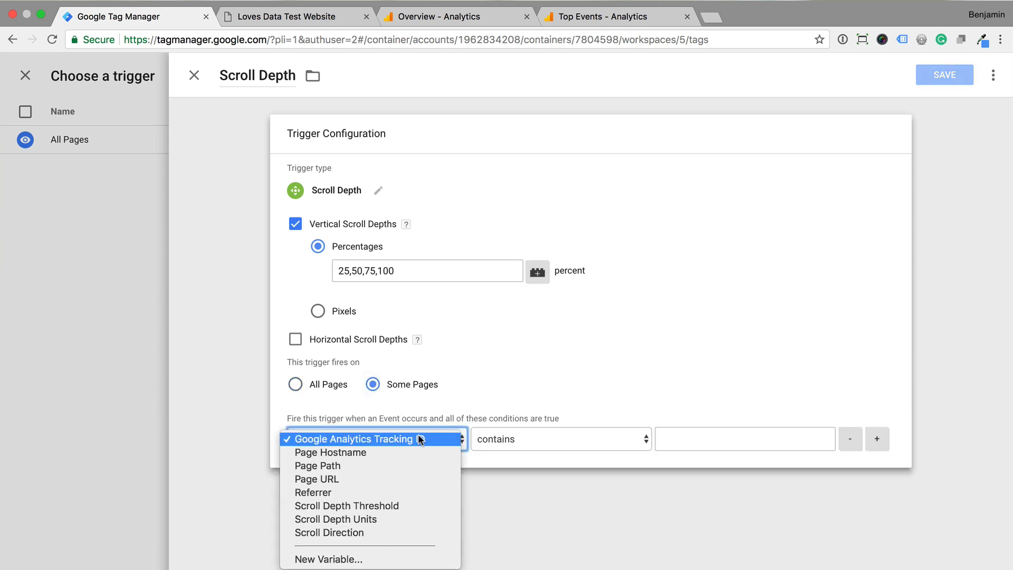
pyautogui.click(353, 439)
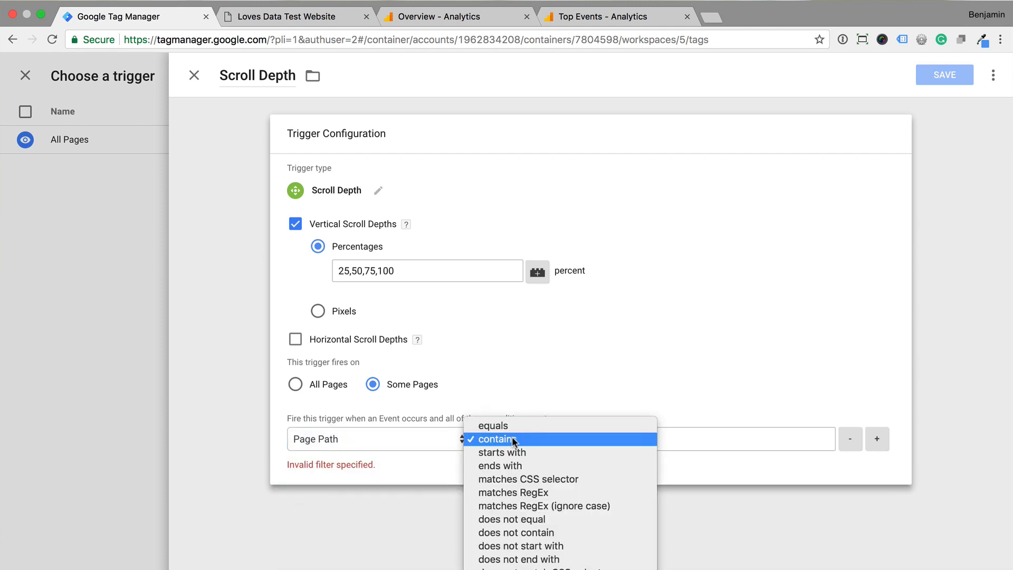
pyautogui.click(513, 492)
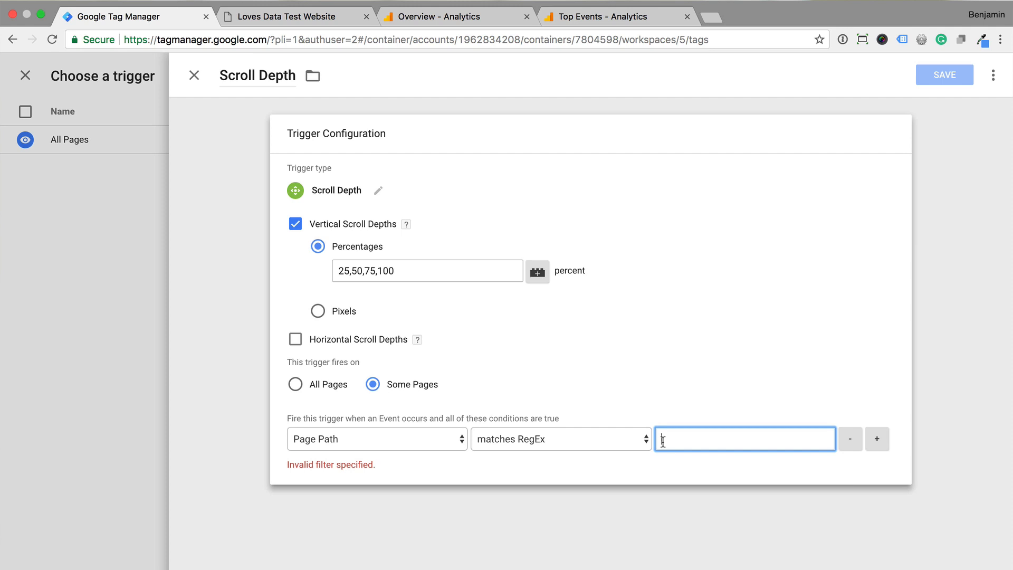
pyautogui.write('^')
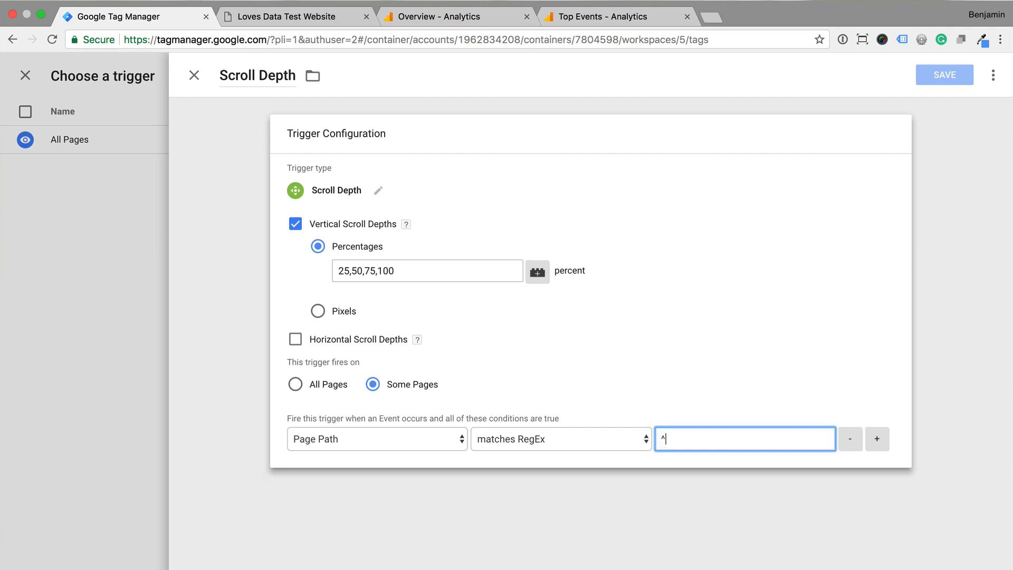
pyautogui.write('/blog')
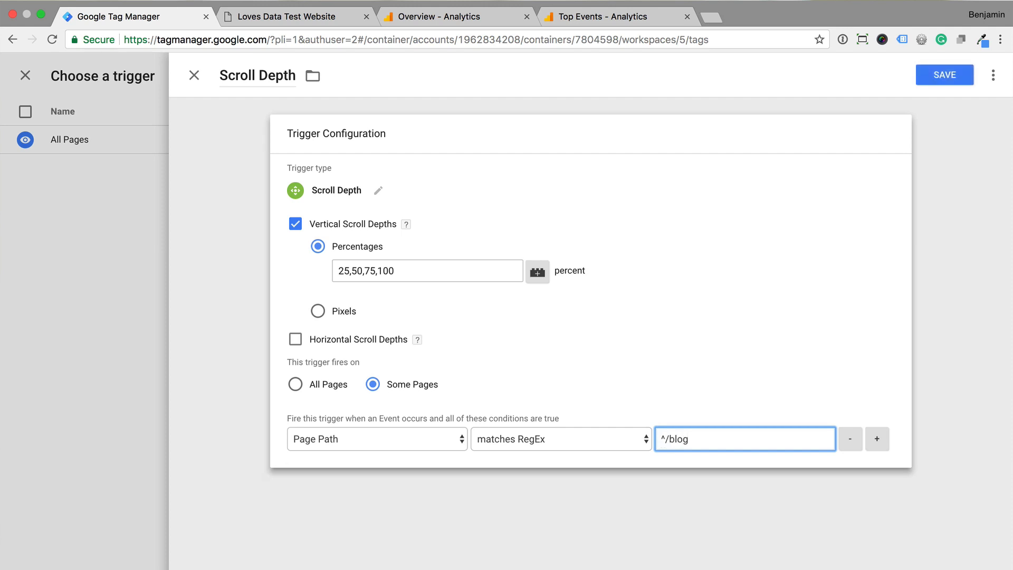
pyautogui.moveTo(314, 390)
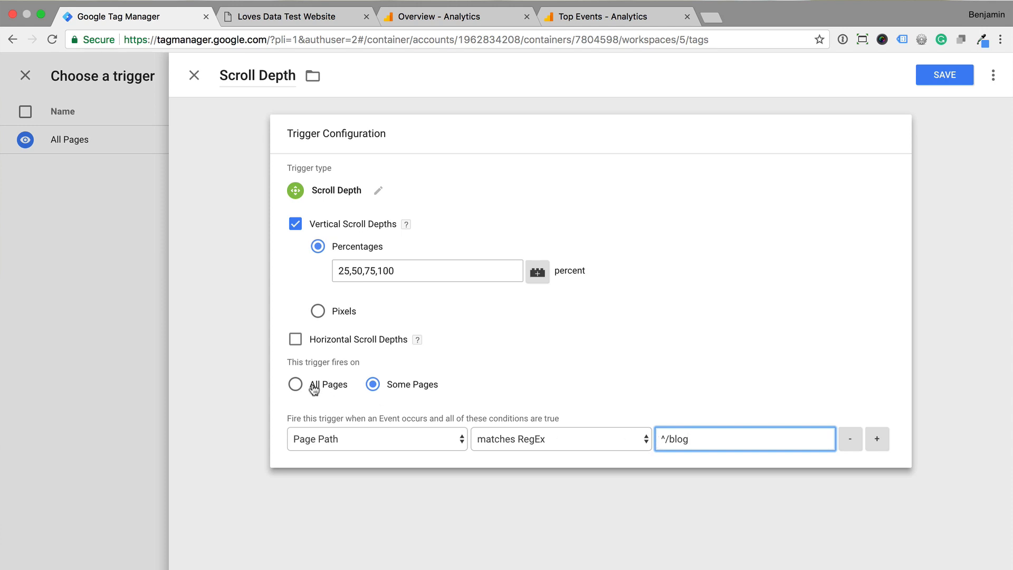
pyautogui.click(296, 384)
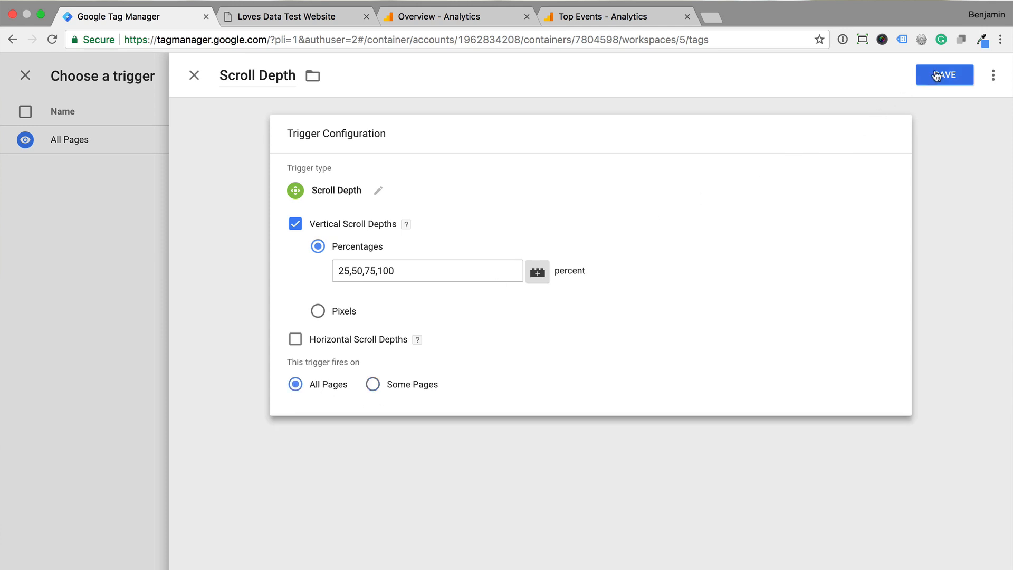
# Step: Save the trigger and the tag, then preview the workspace on the Loves Data Test Website tab
pyautogui.click(943, 74)
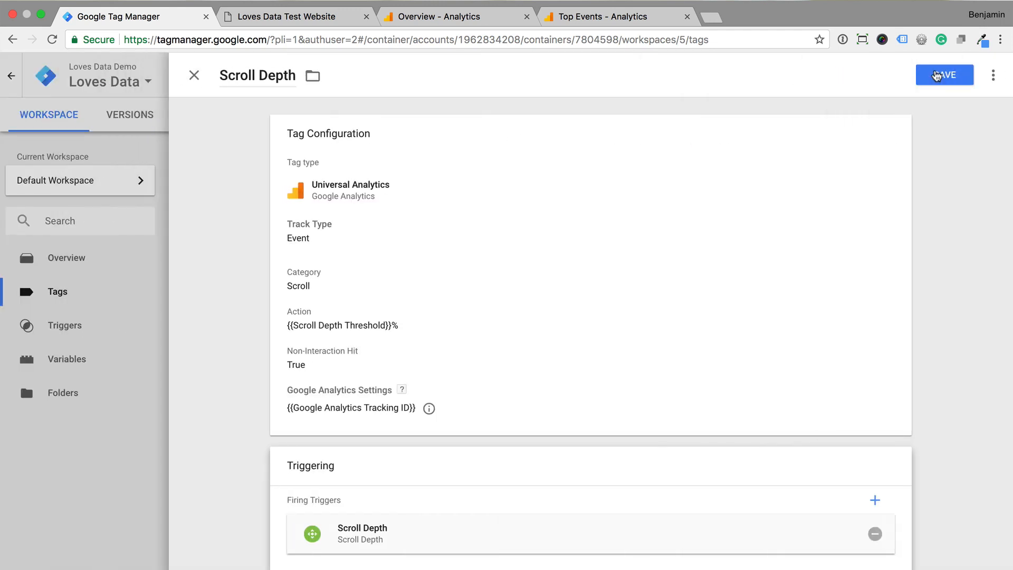
pyautogui.click(944, 74)
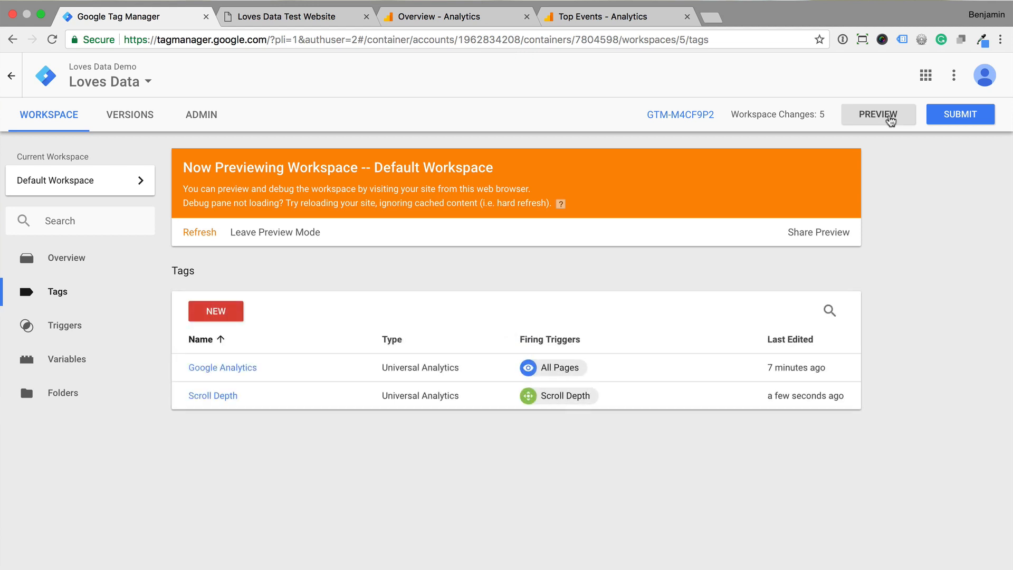
pyautogui.moveTo(735, 131)
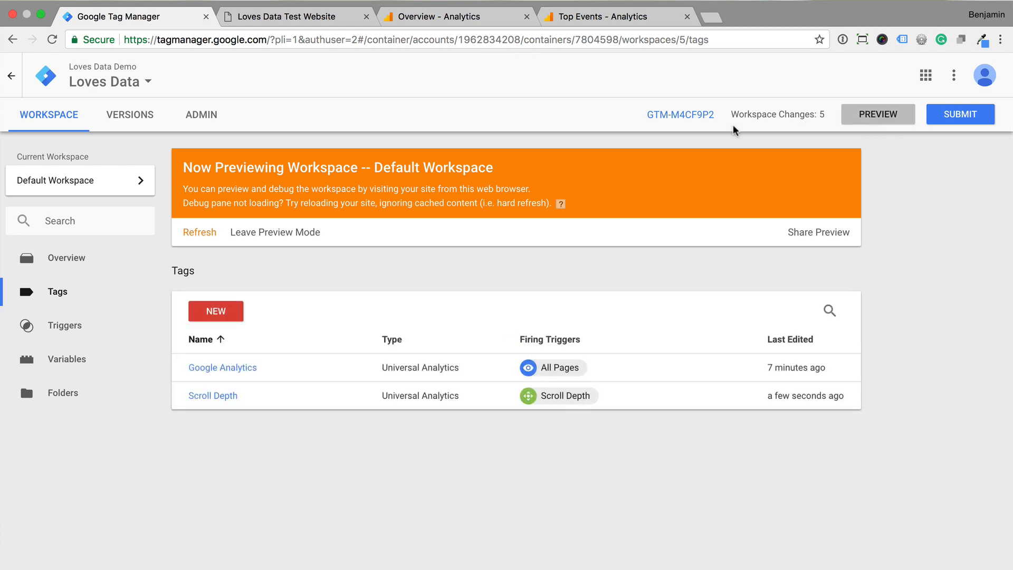
pyautogui.click(292, 17)
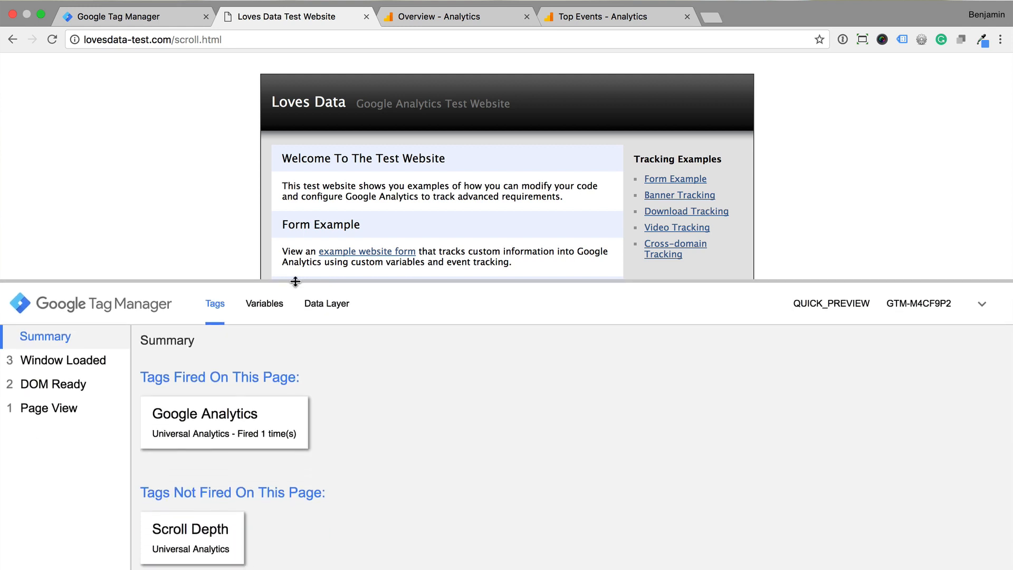
# Step: Show the Data Layer, scroll the test page to the bottom, and confirm Scroll Depth fired four times under Tags
pyautogui.click(327, 304)
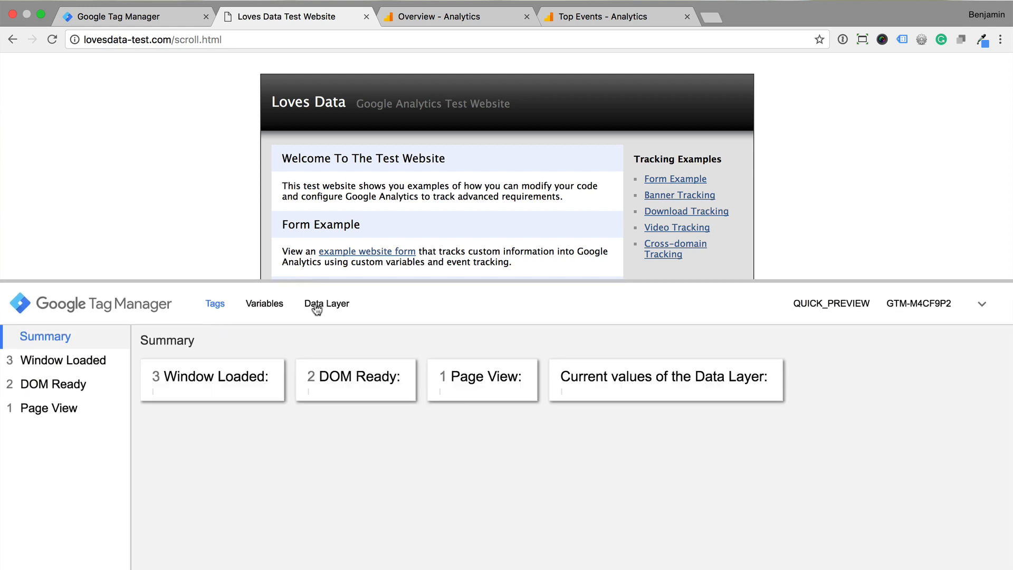
pyautogui.click(326, 304)
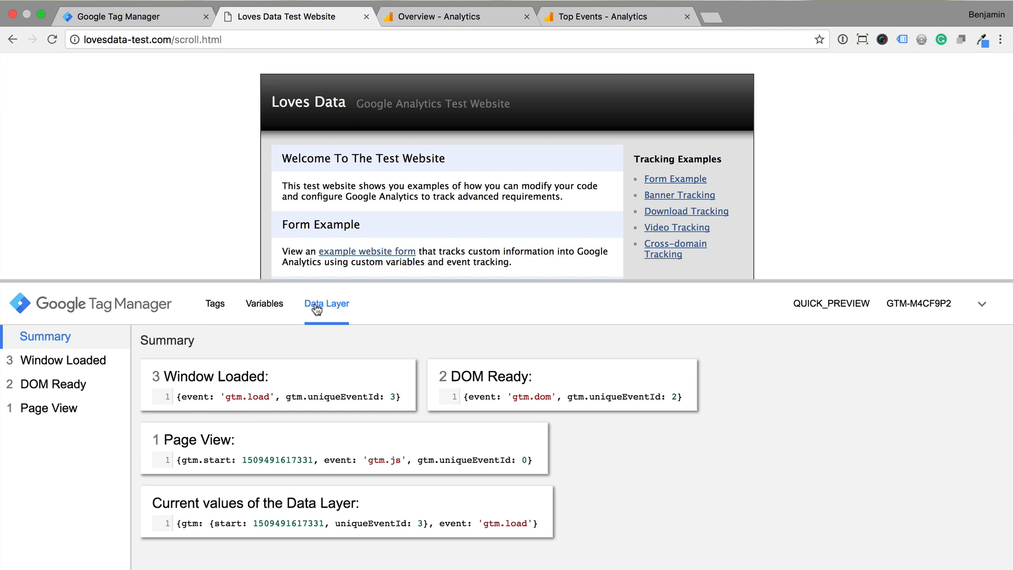
pyautogui.scroll(-3)
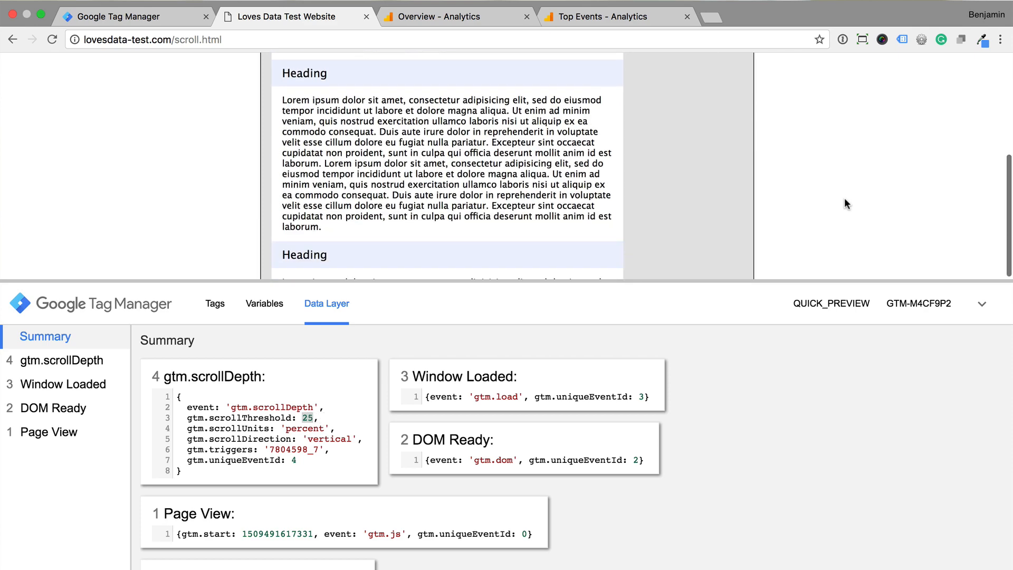
pyautogui.scroll(-3)
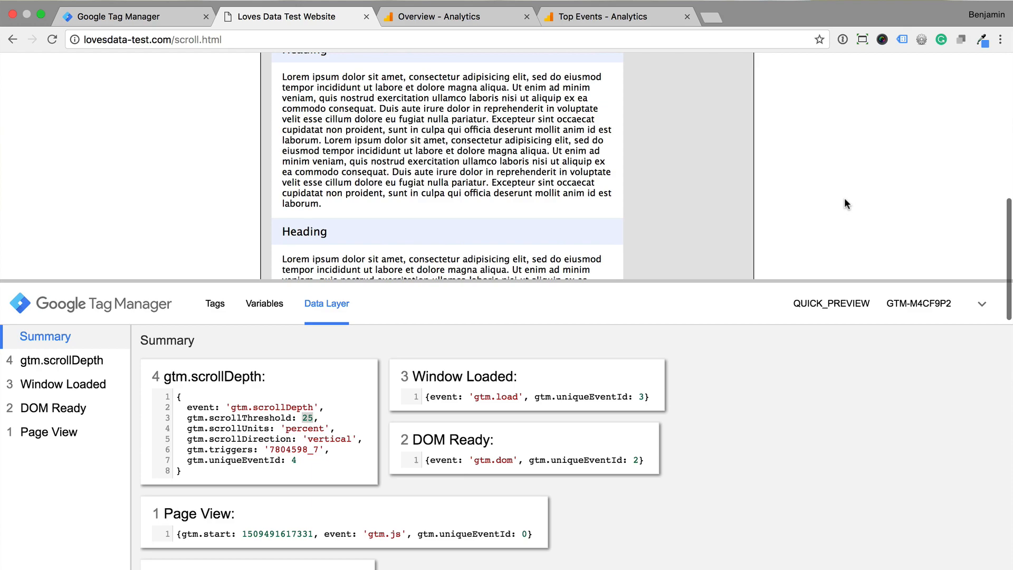
pyautogui.scroll(-3)
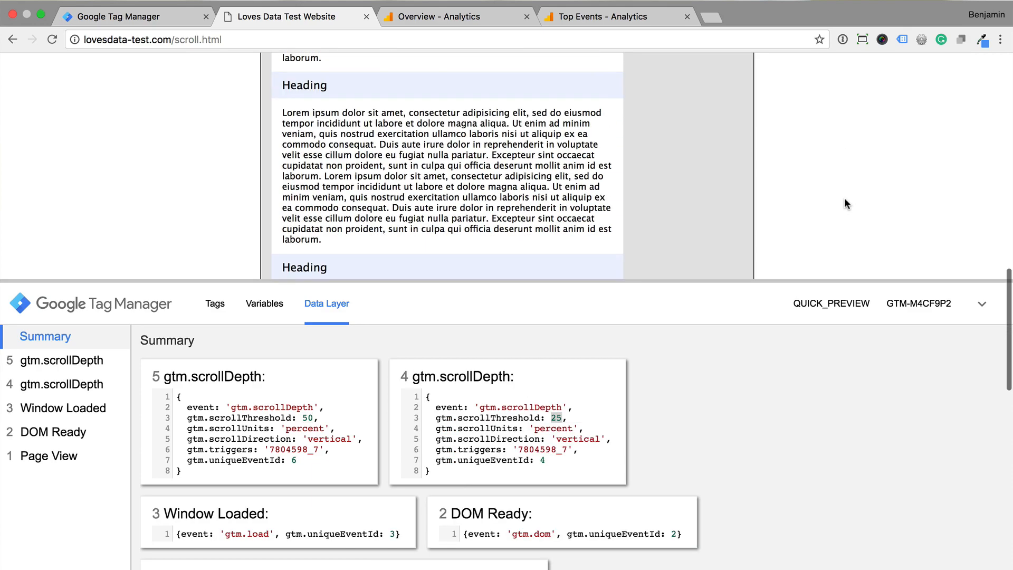
pyautogui.scroll(-3)
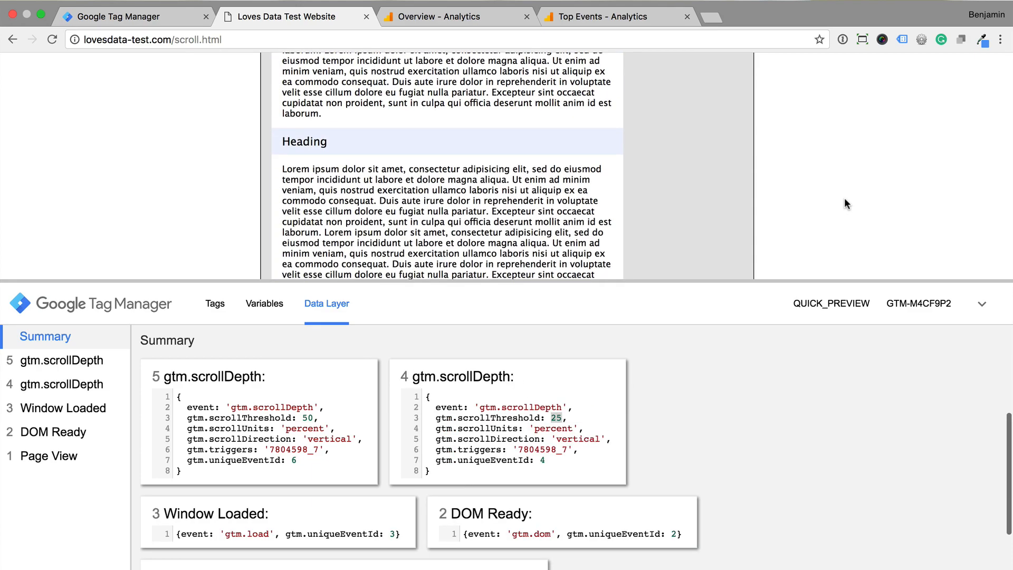
pyautogui.scroll(-3)
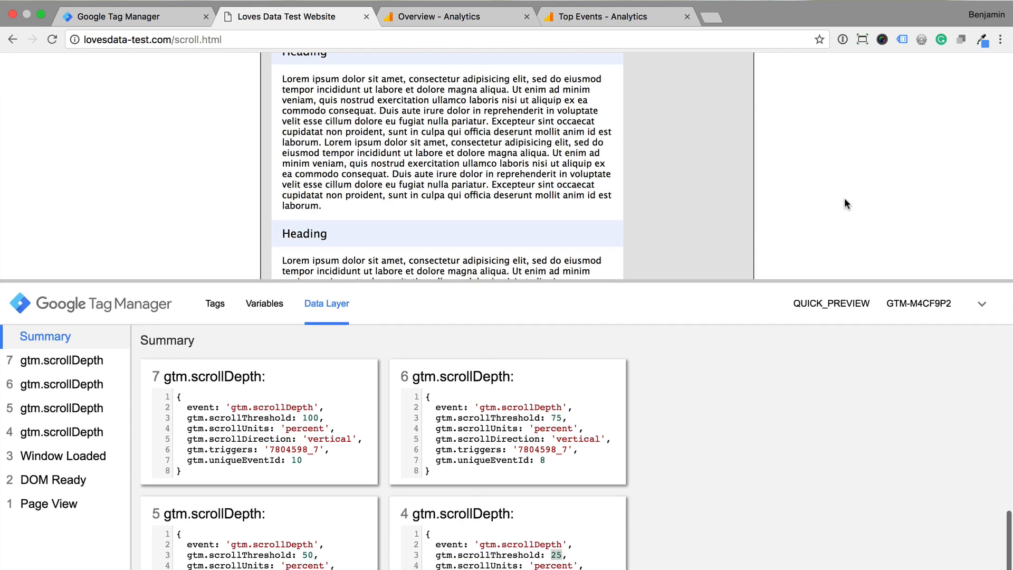
pyautogui.moveTo(216, 307)
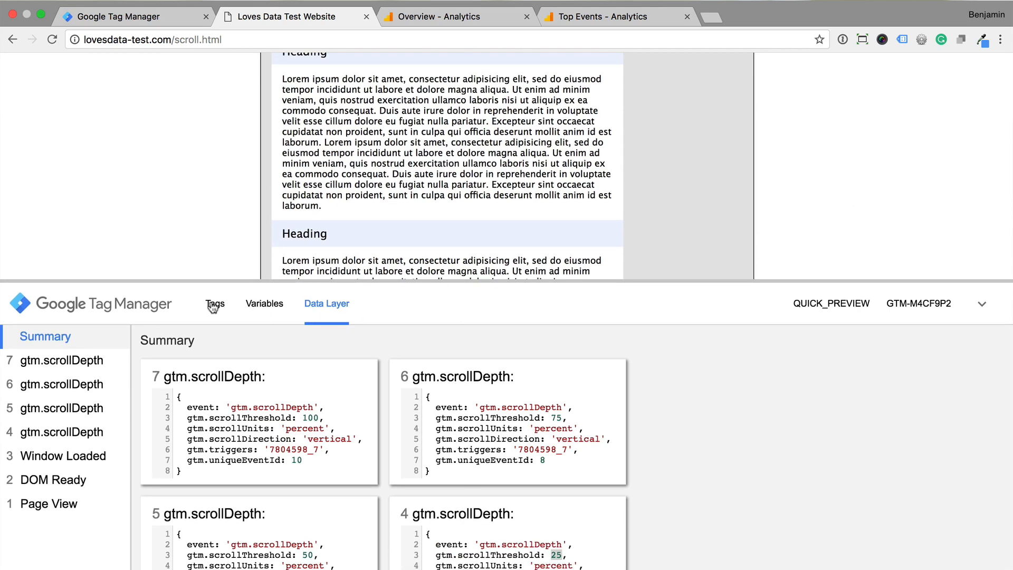
pyautogui.click(215, 304)
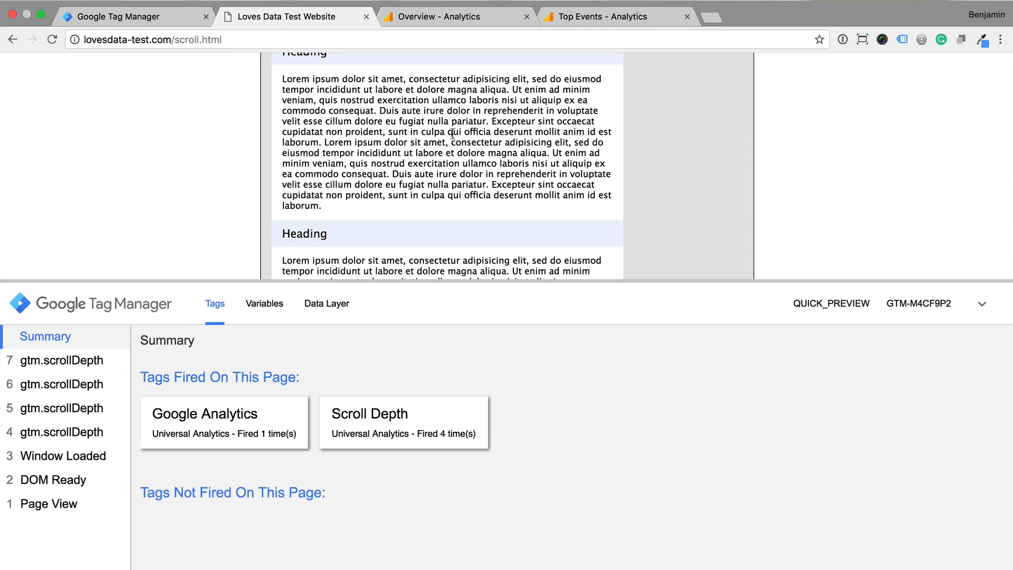
# Step: View Real-Time > Events (Last 30 min) listing Scroll at 25/50/75/100%, then the Top Events report
pyautogui.click(439, 17)
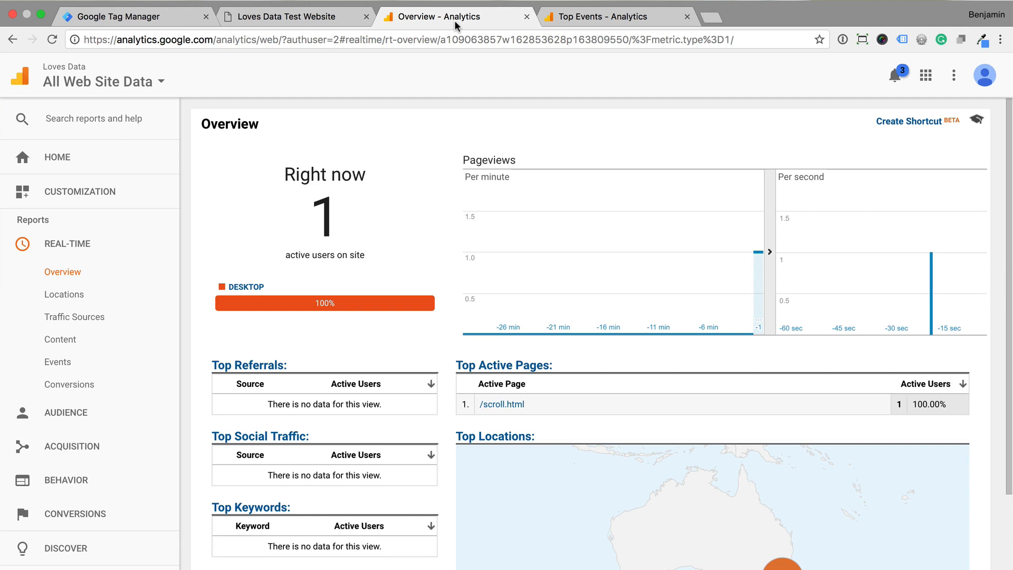
pyautogui.click(57, 361)
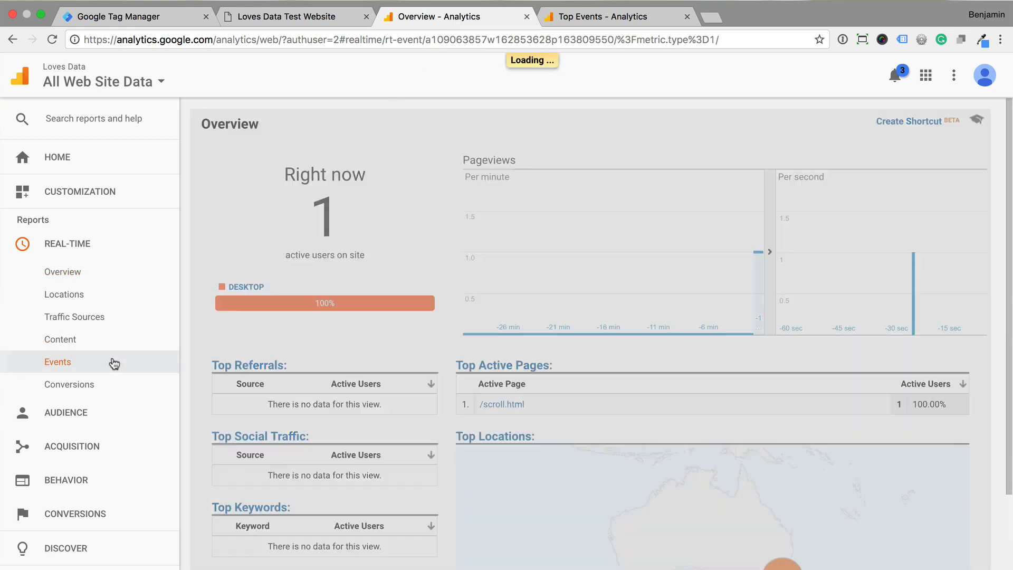
pyautogui.click(57, 362)
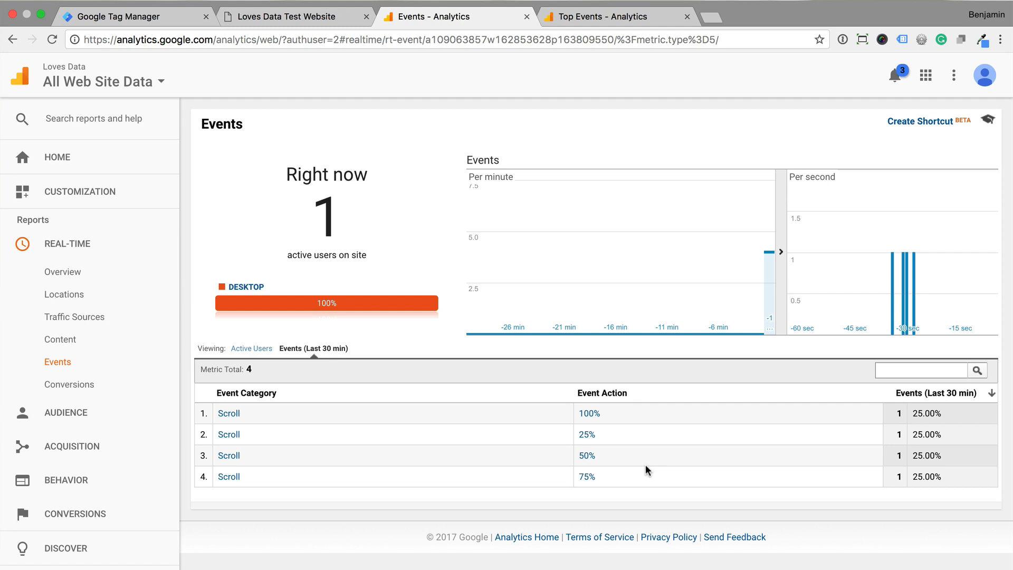
pyautogui.moveTo(611, 23)
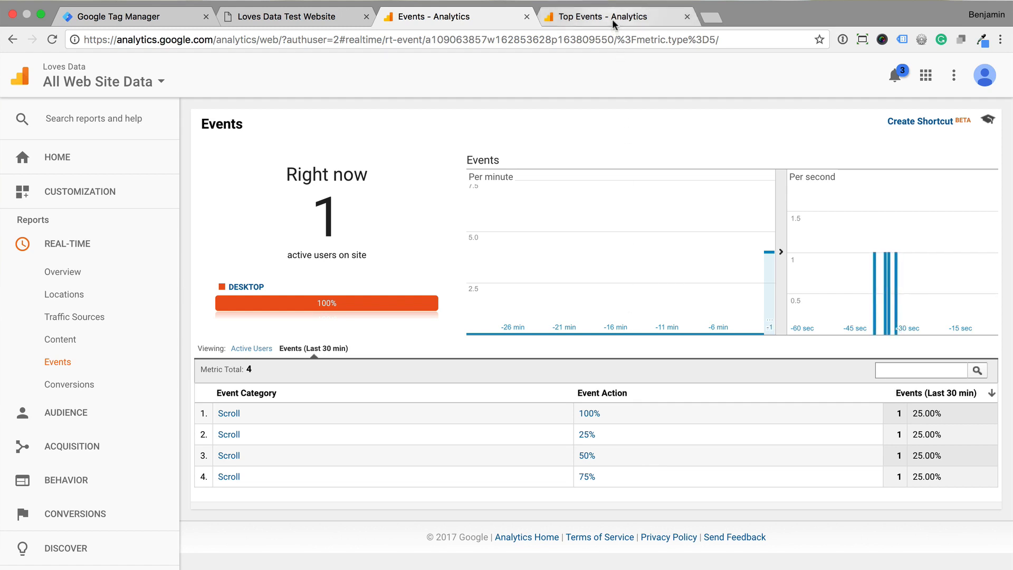
pyautogui.click(601, 17)
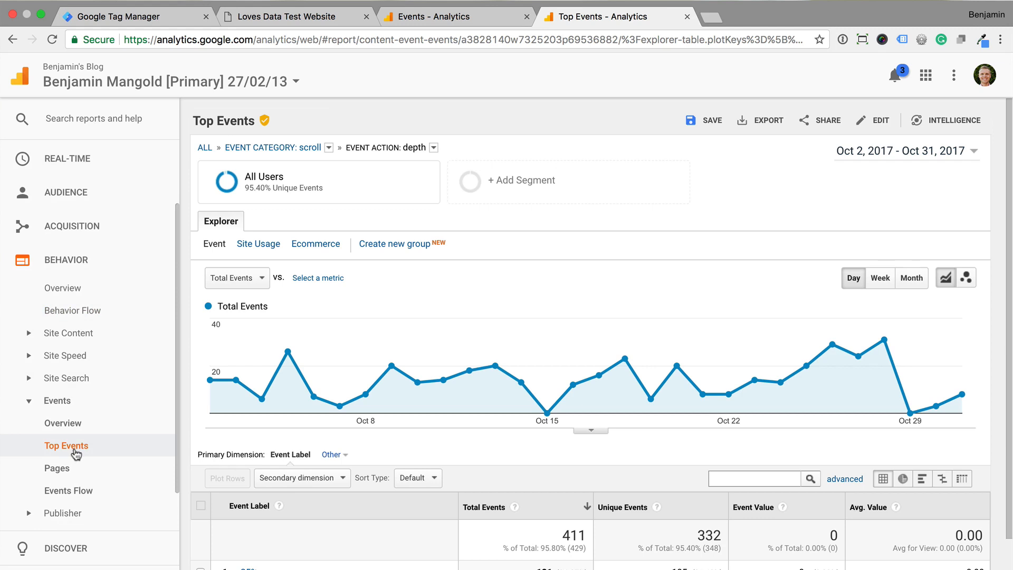
# Step: Add Page as secondary dimension so scroll depth labels break down by page, led by /negative-keywords/
pyautogui.scroll(-3)
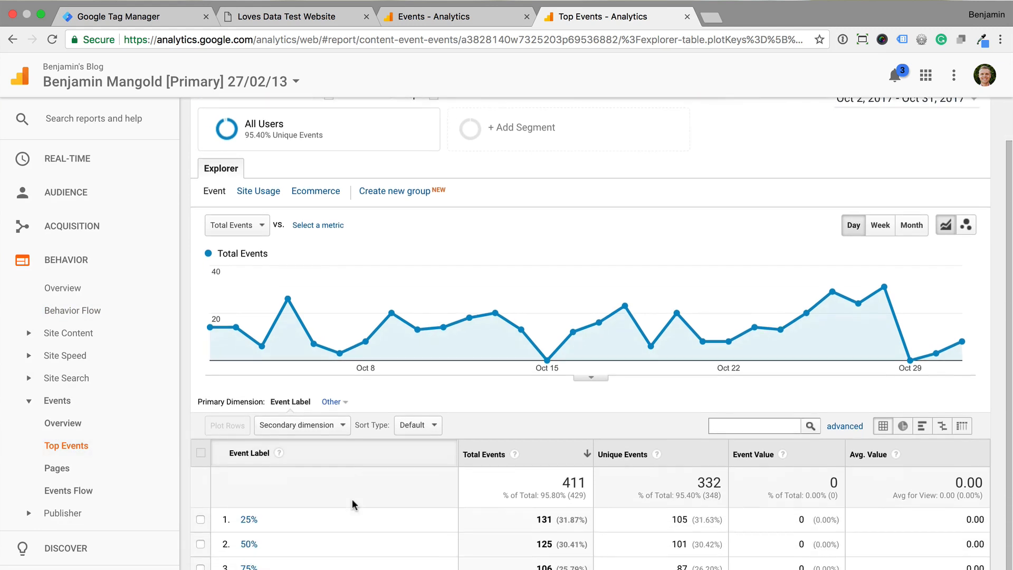
pyautogui.scroll(-3)
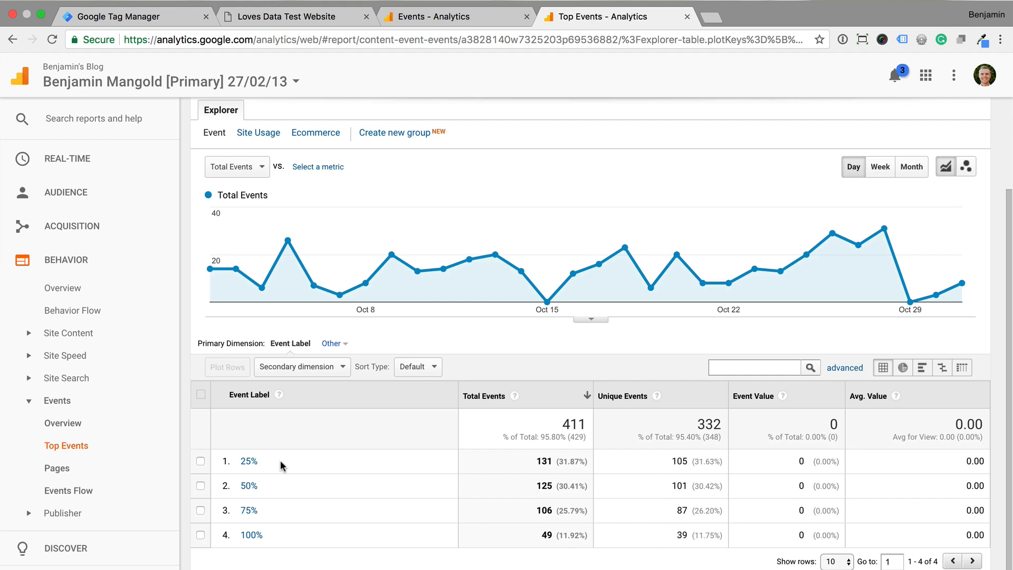
pyautogui.click(302, 368)
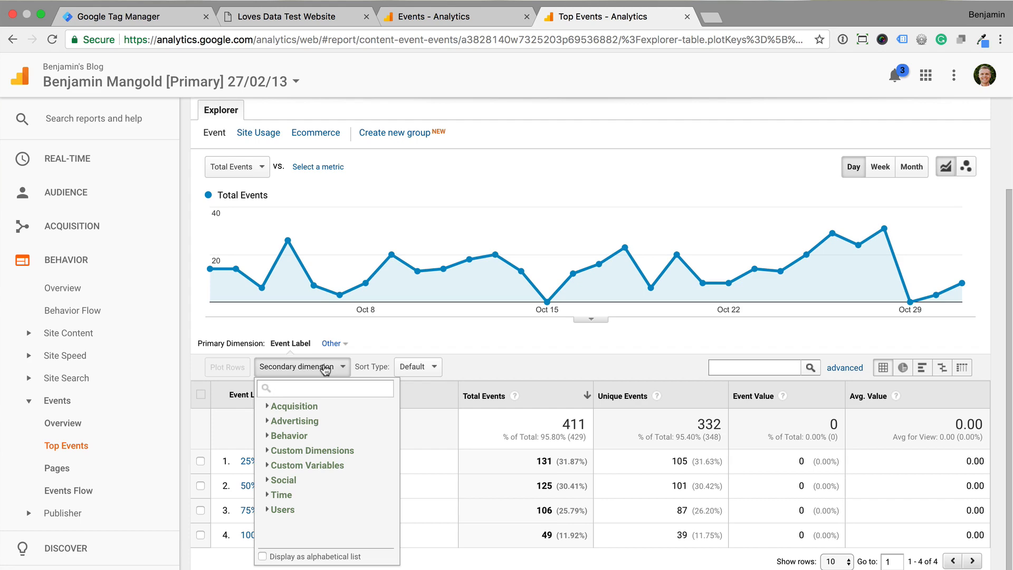
pyautogui.click(289, 435)
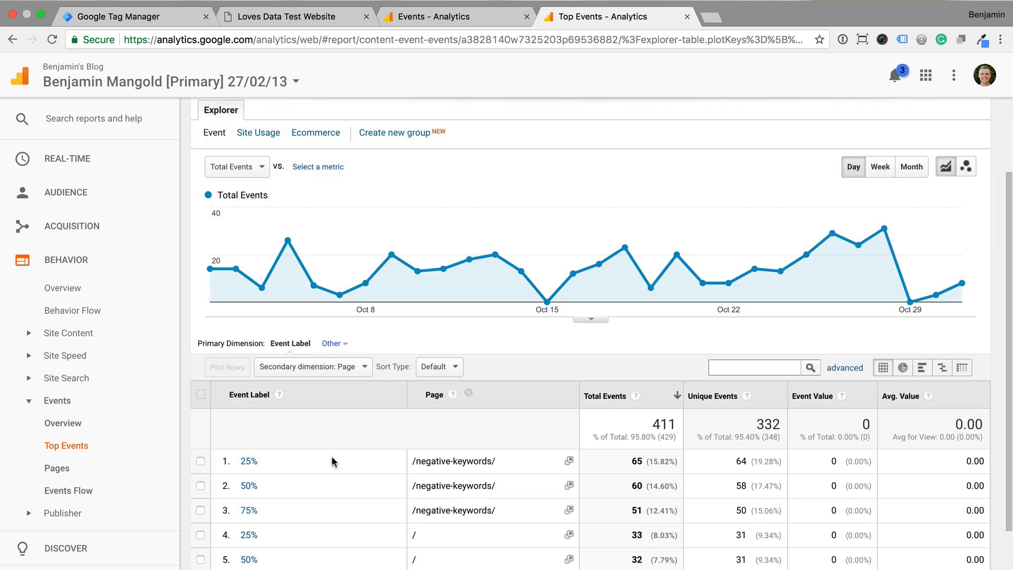
pyautogui.scroll(-3)
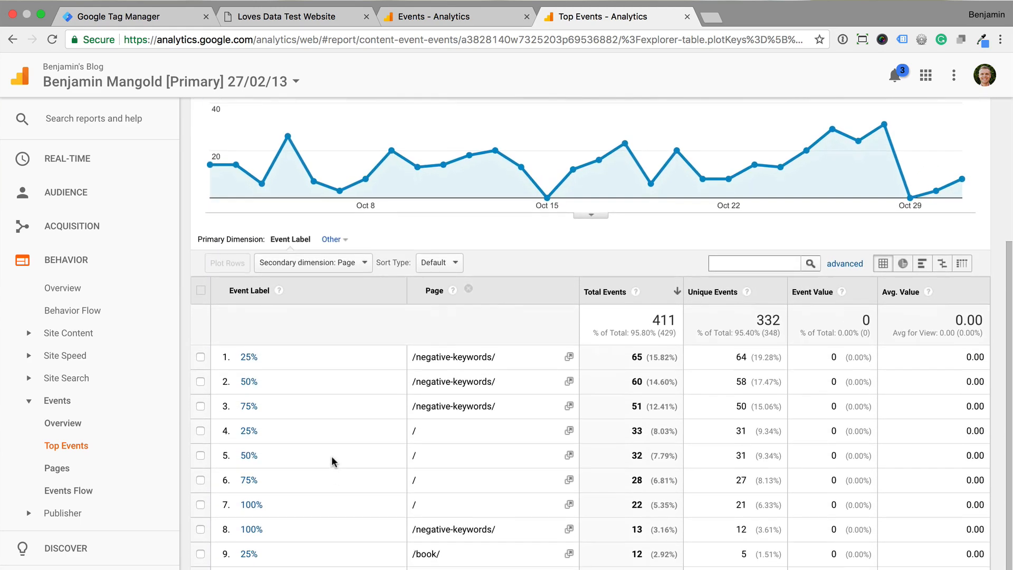
pyautogui.scroll(-3)
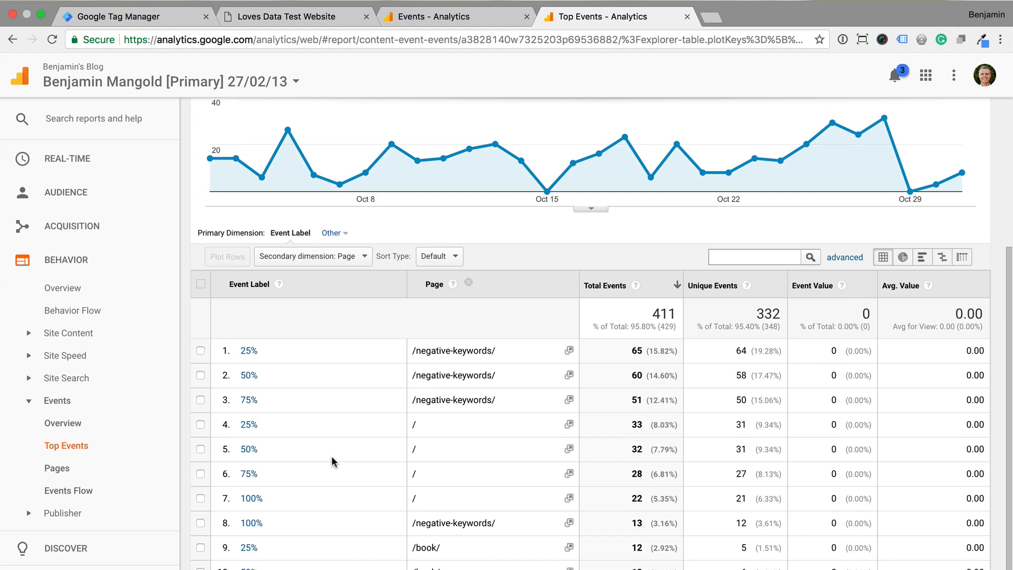